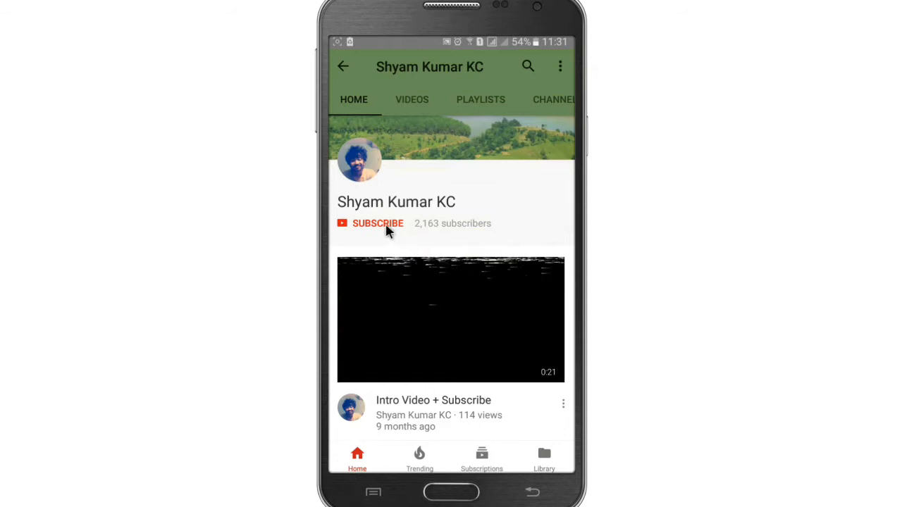
Subscribe to the YouTube channel and turn on all notifications for it
left_click(377, 222)
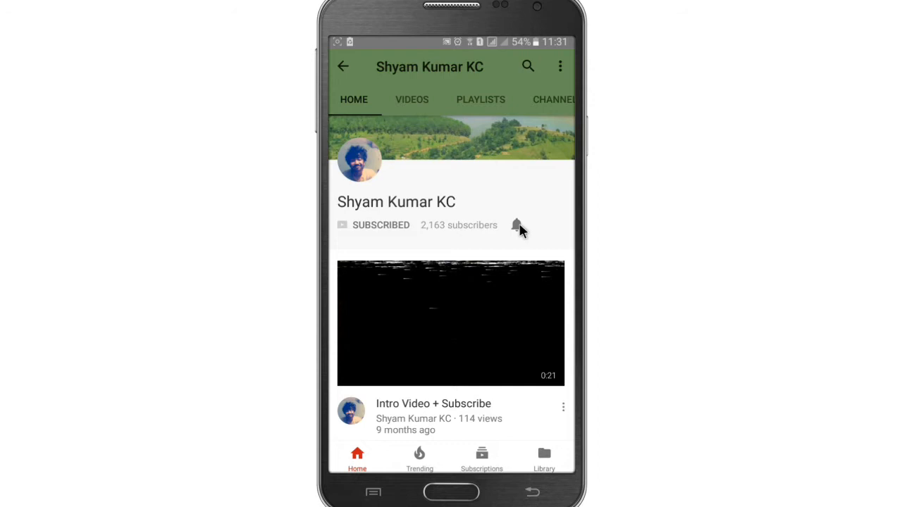
left_click(517, 225)
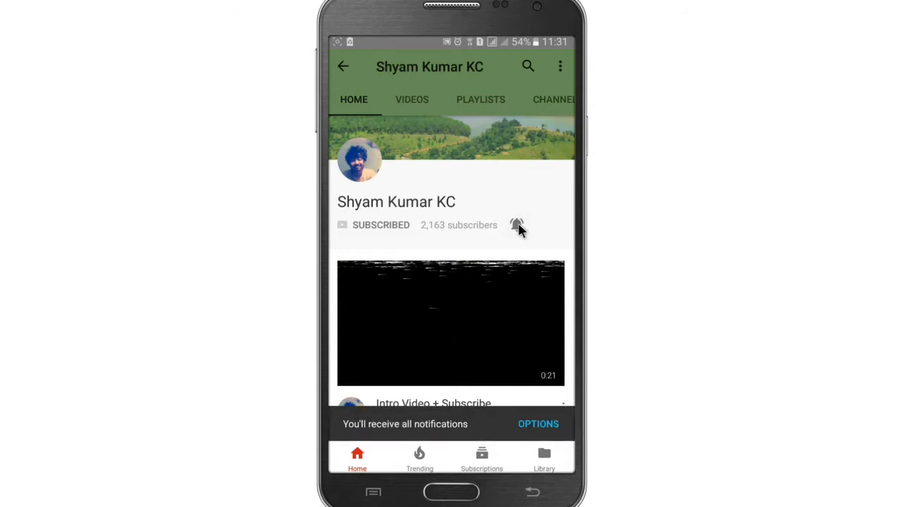
left_click(451, 491)
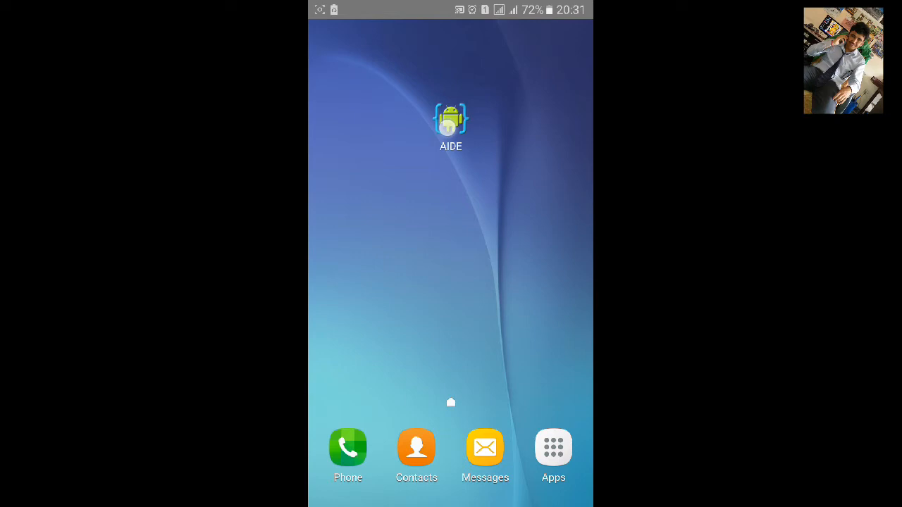
Start a new Android App project in AIDE named RoundCornerButton
left_click(451, 118)
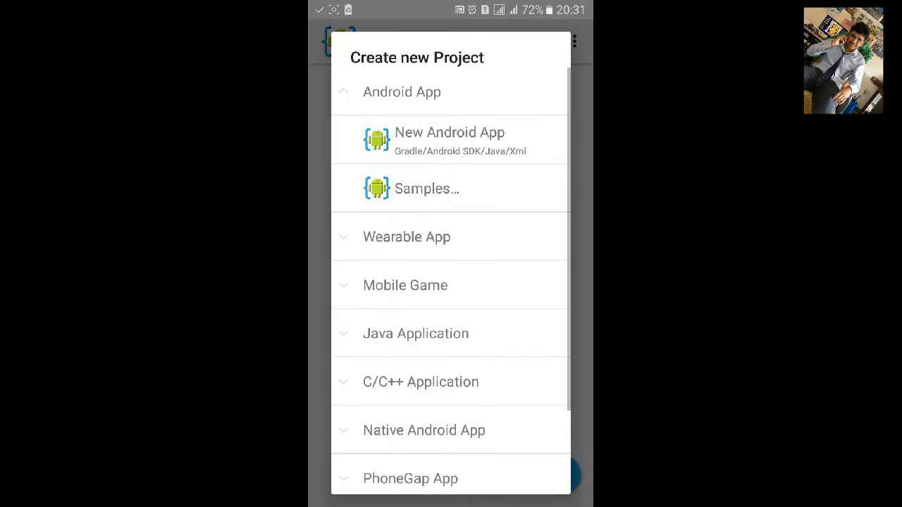
left_click(449, 140)
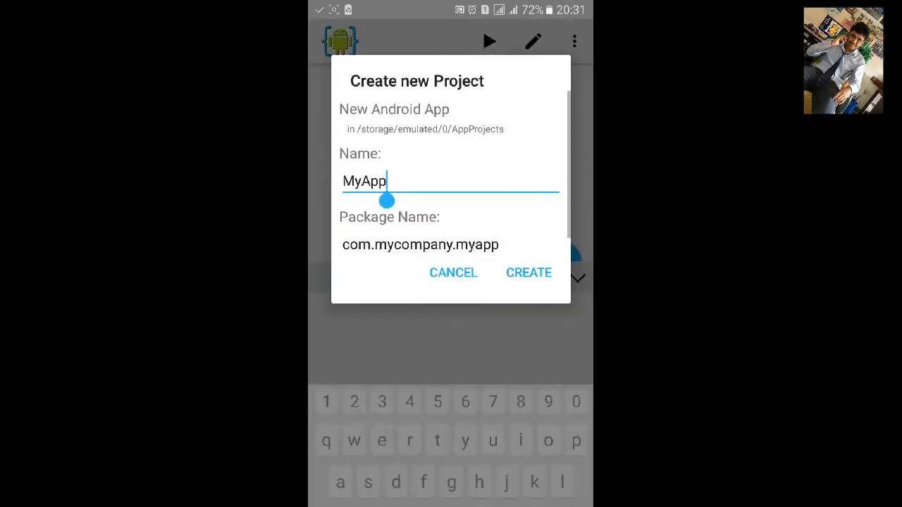
type("Ro")
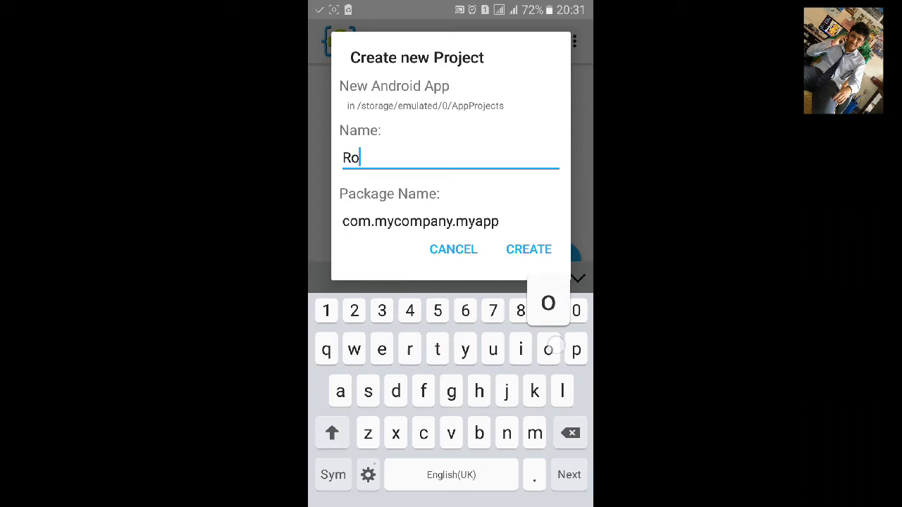
type("undCornerButton")
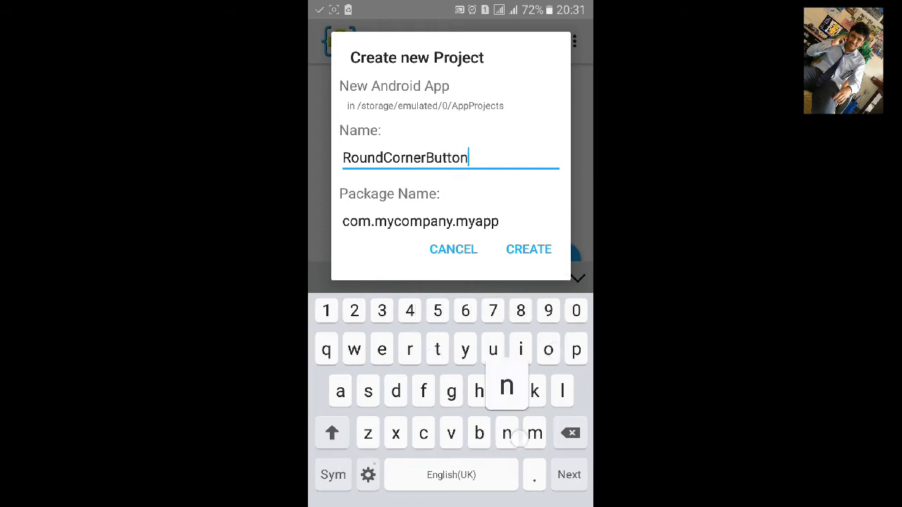
Replace the default package name with com.kcgroup.RCB
double_click(420, 221)
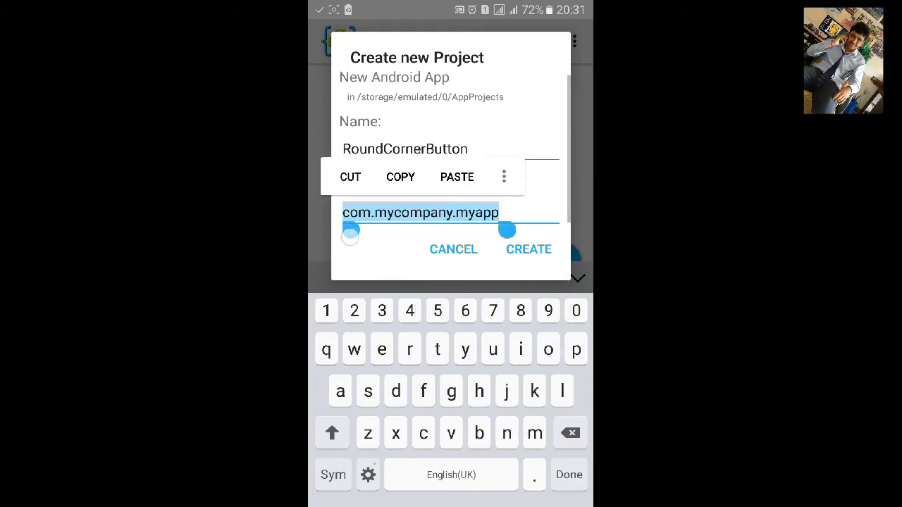
type("com.kcg")
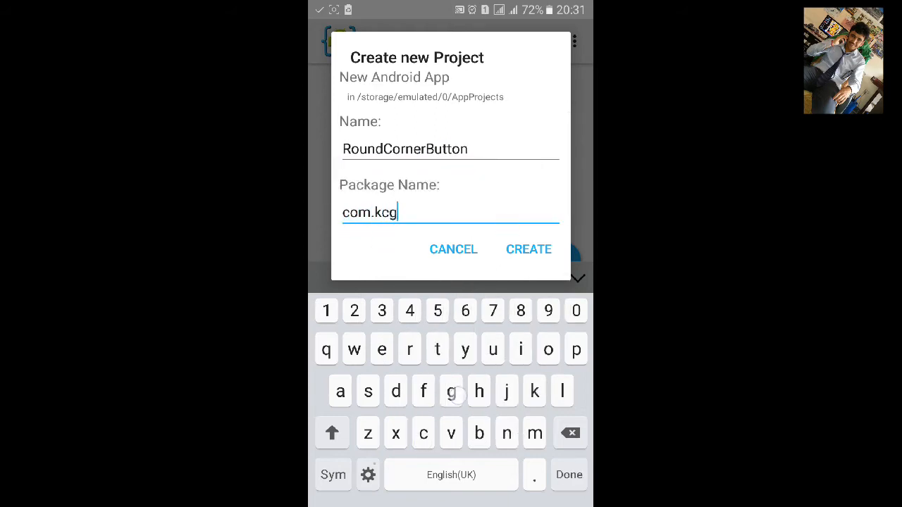
type("roup.")
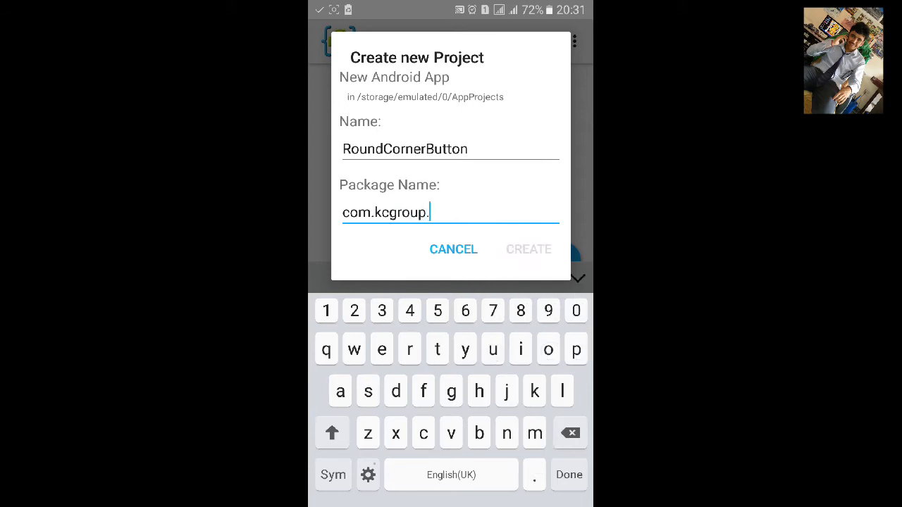
type("RCB")
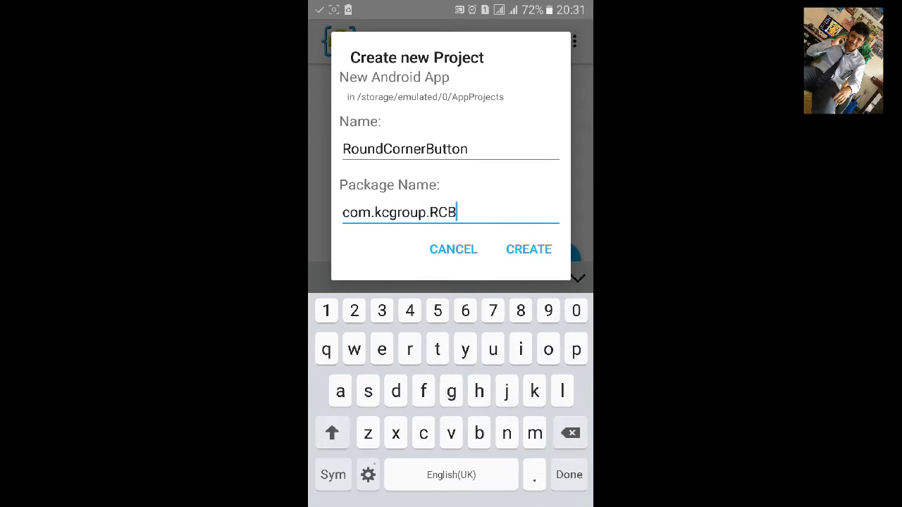
Create the project and retype the layout's TextView element as a Button
left_click(529, 248)
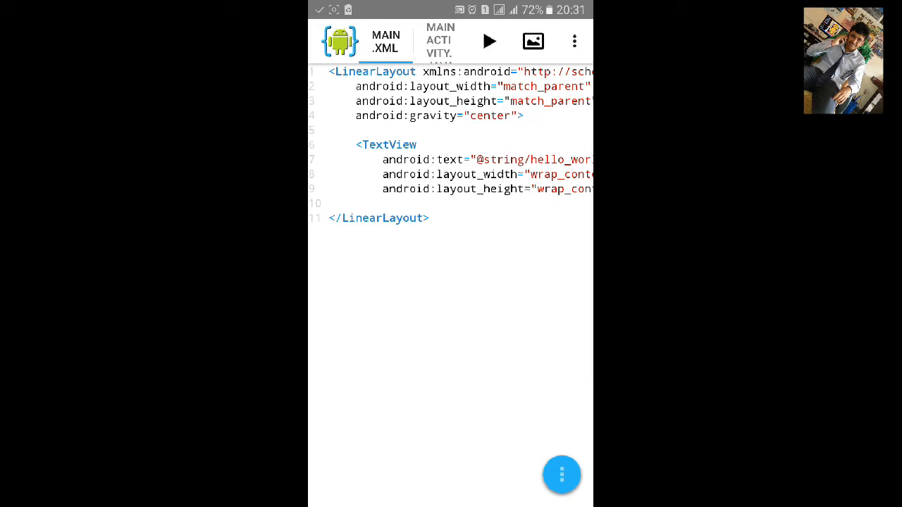
double_click(379, 115)
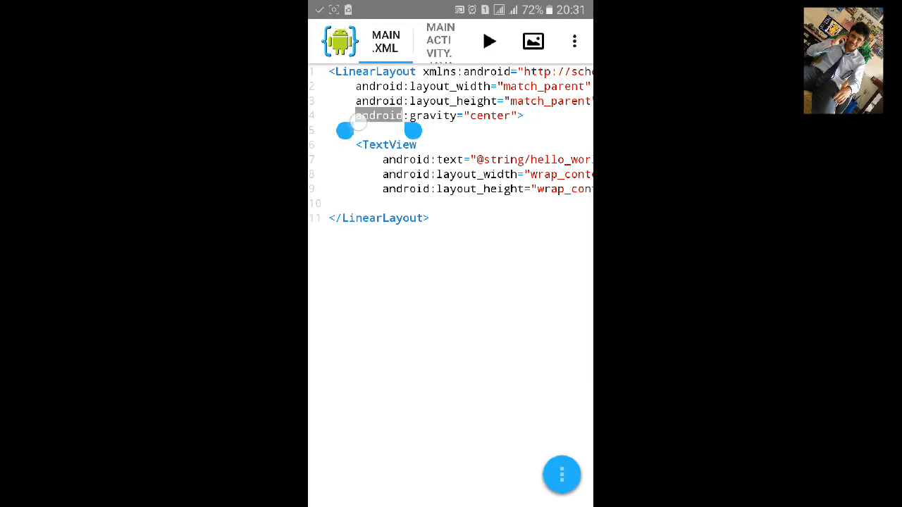
double_click(380, 115)
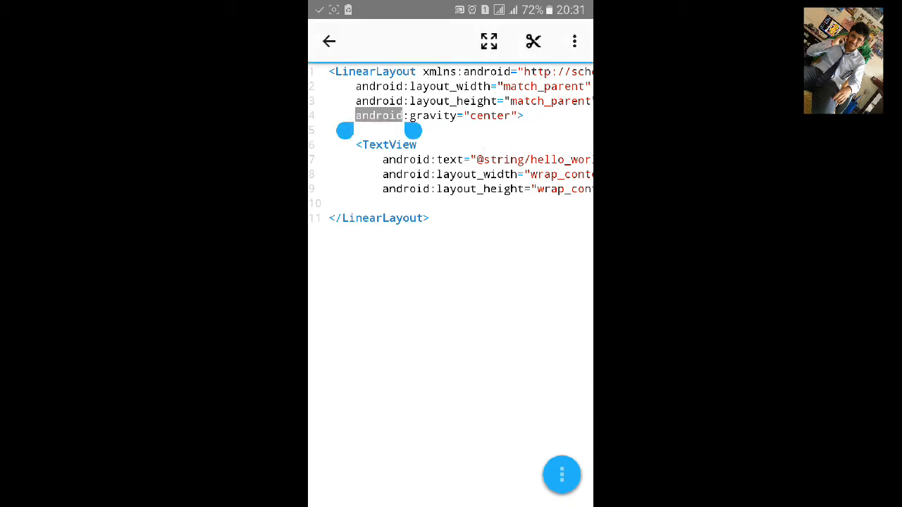
left_click_drag(414, 131, 440, 131)
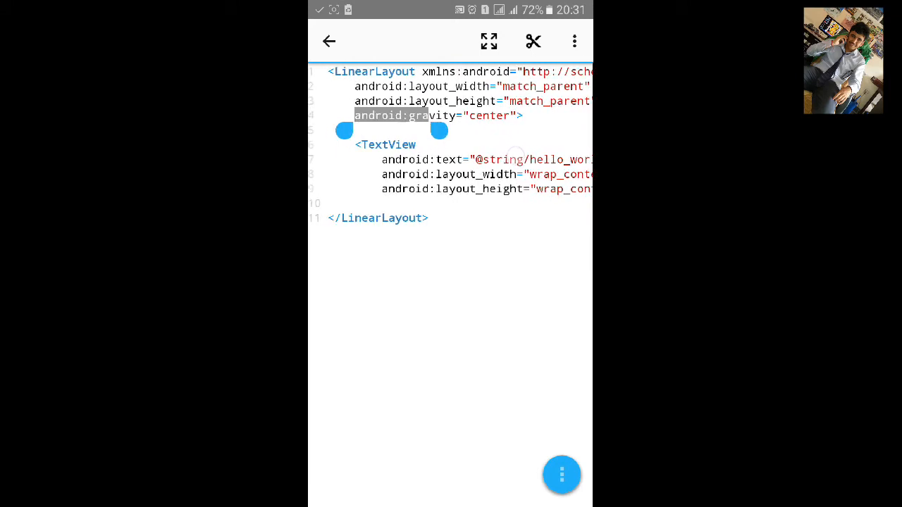
left_click_drag(440, 131, 527, 131)
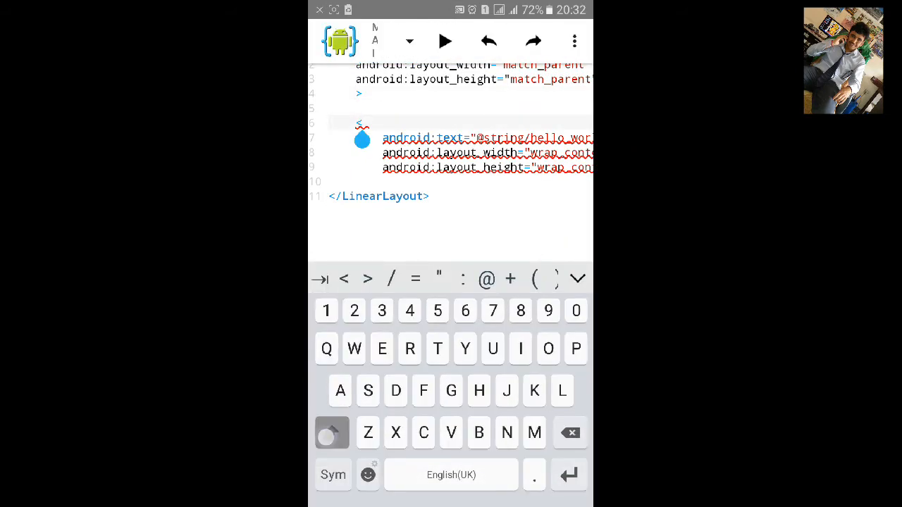
type("Butt")
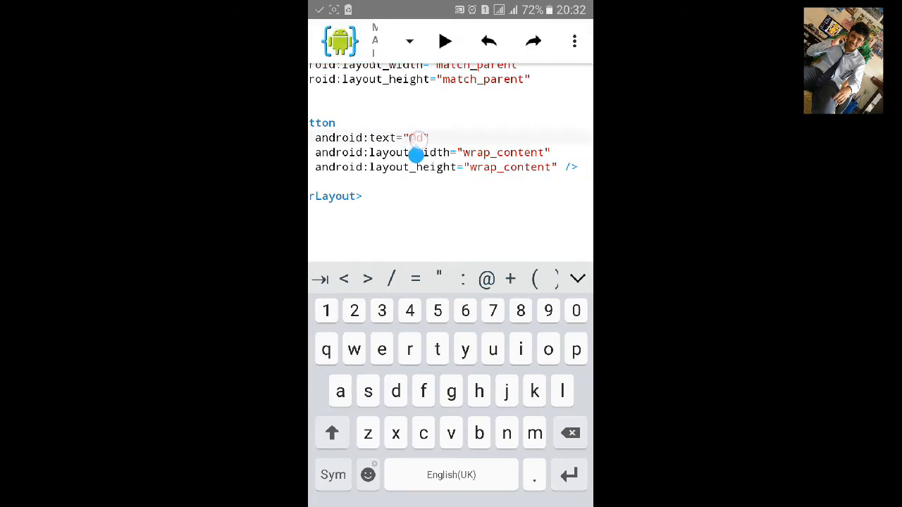
Set the Button's android:text to "Round Corner Button"
key("Backspace")
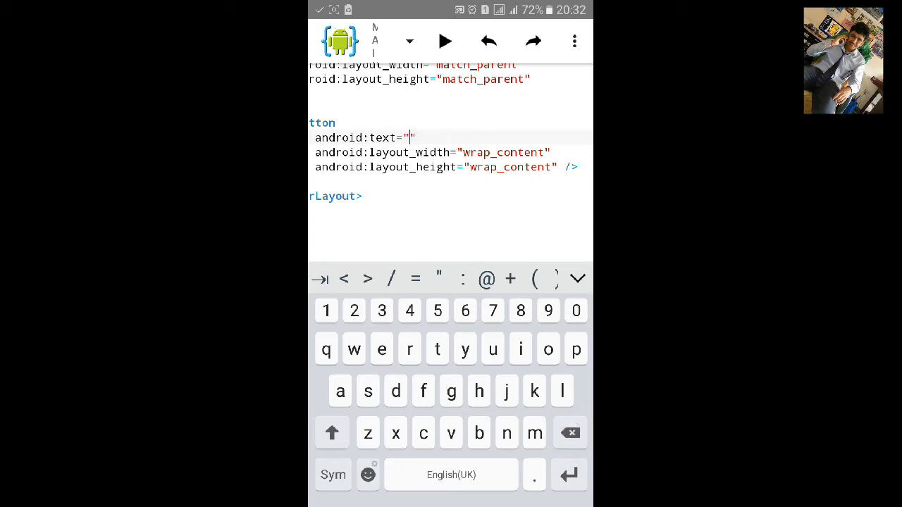
type("Round Corner Bu")
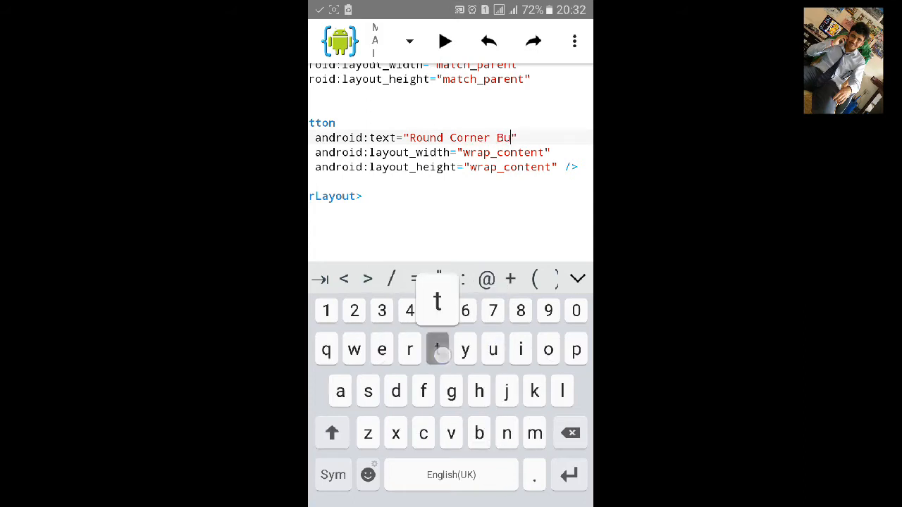
type("tton")
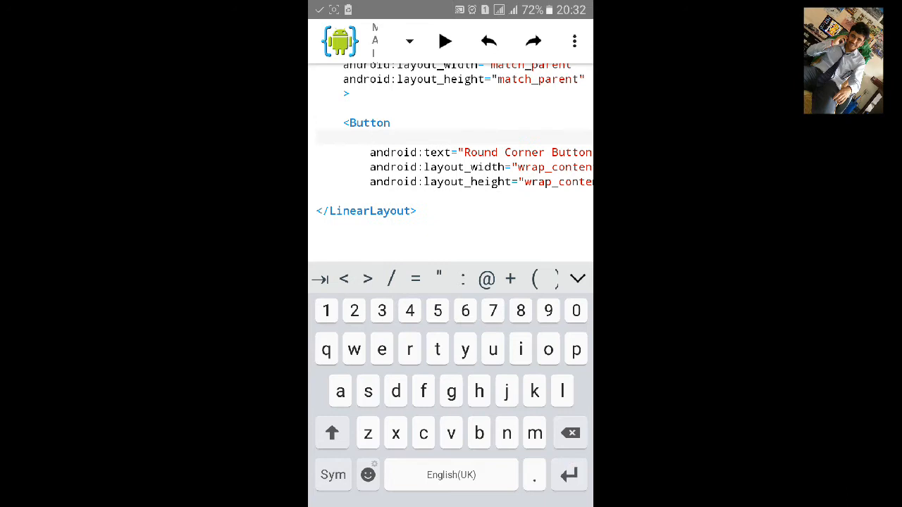
type("android")
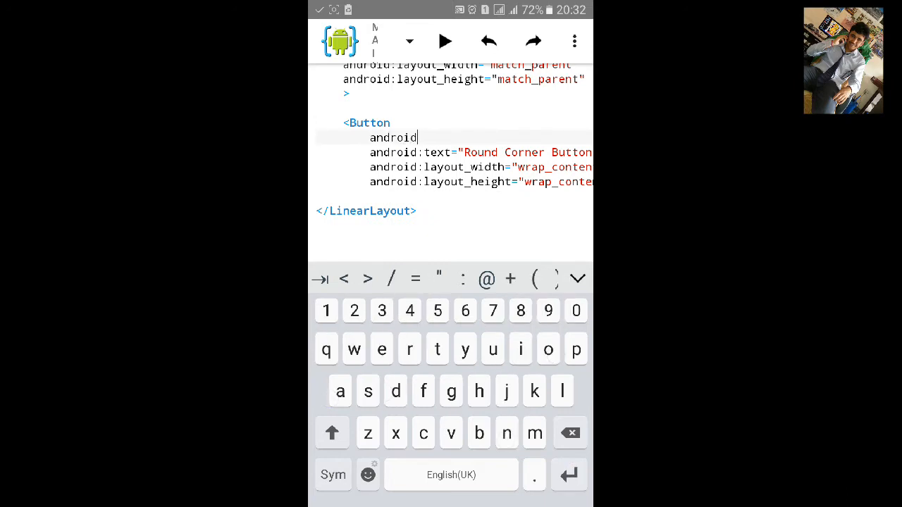
type("background=\"@")
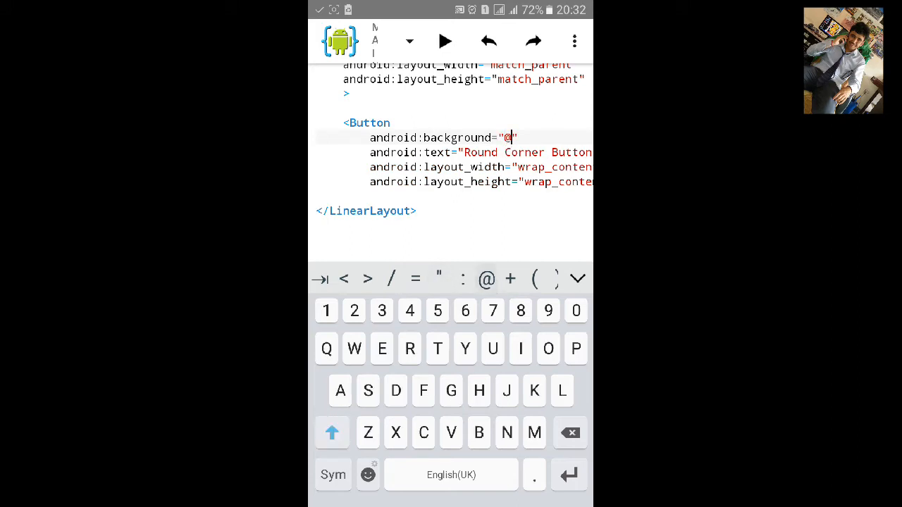
left_click(332, 433)
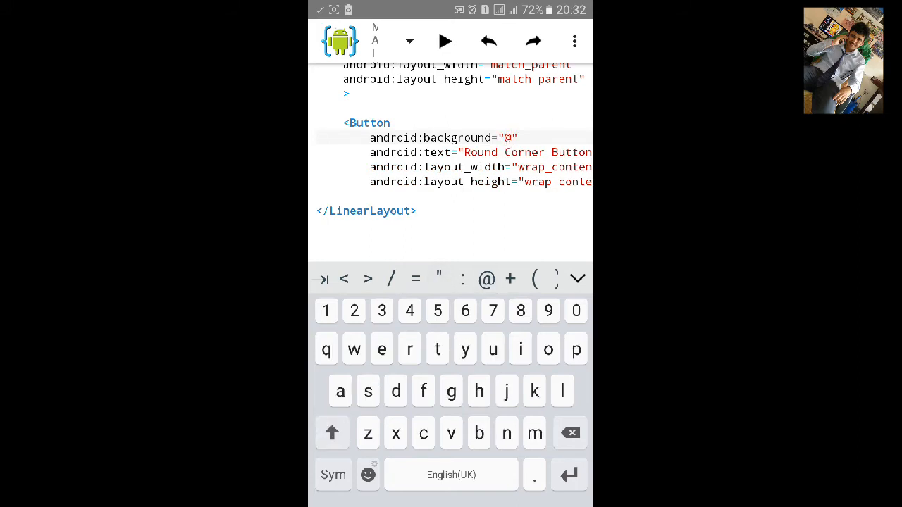
type("drwa")
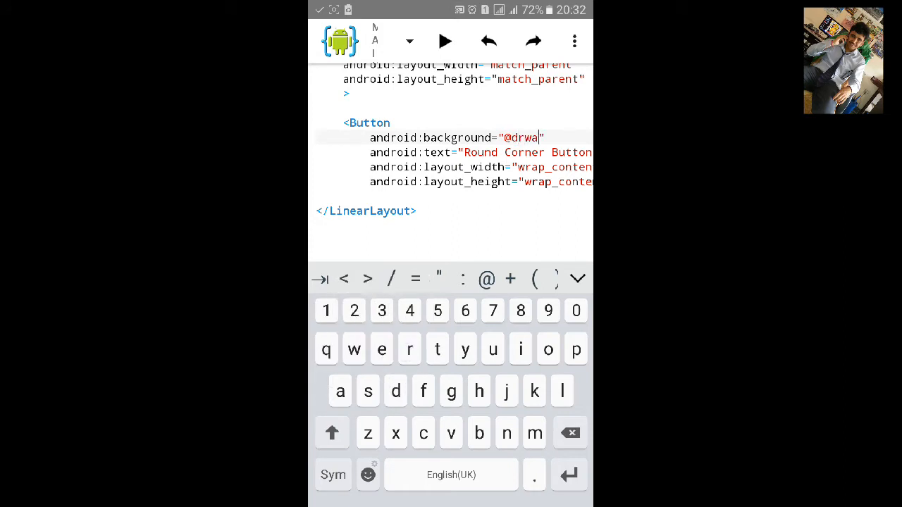
type("able")
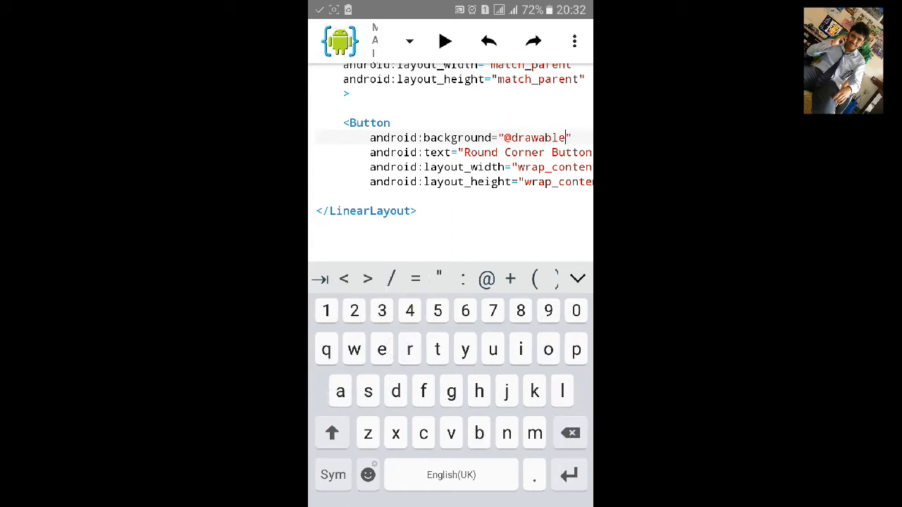
type("/")
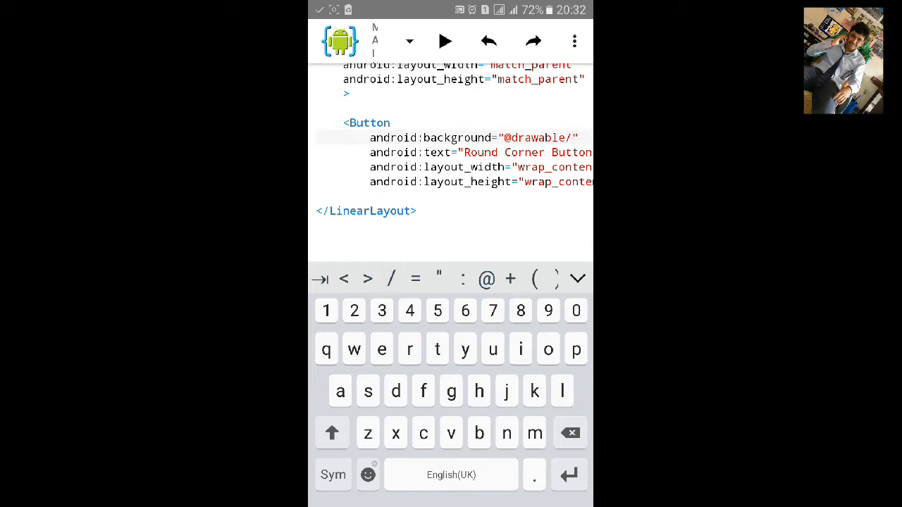
type("round")
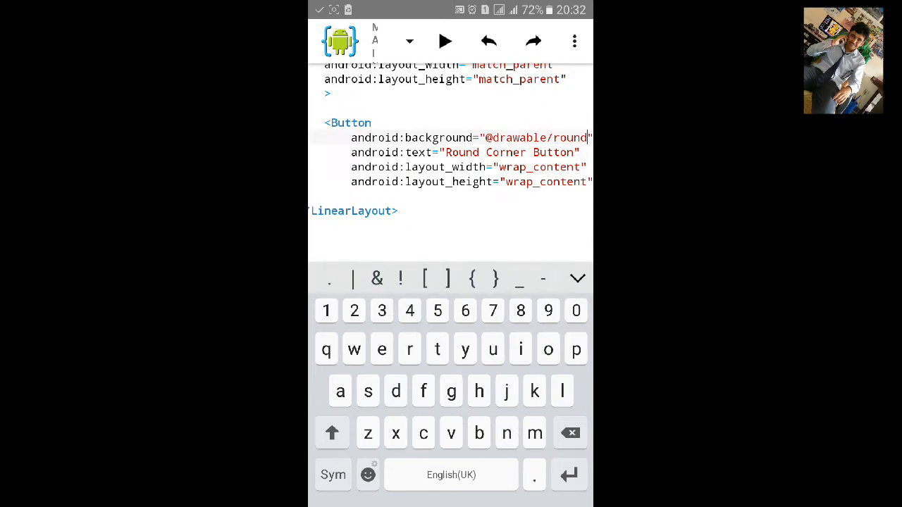
type("_bu")
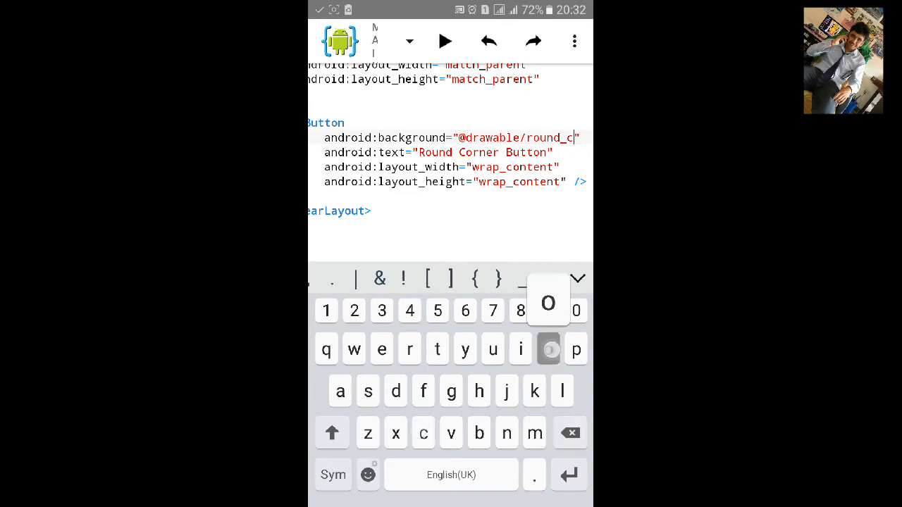
type("orner_")
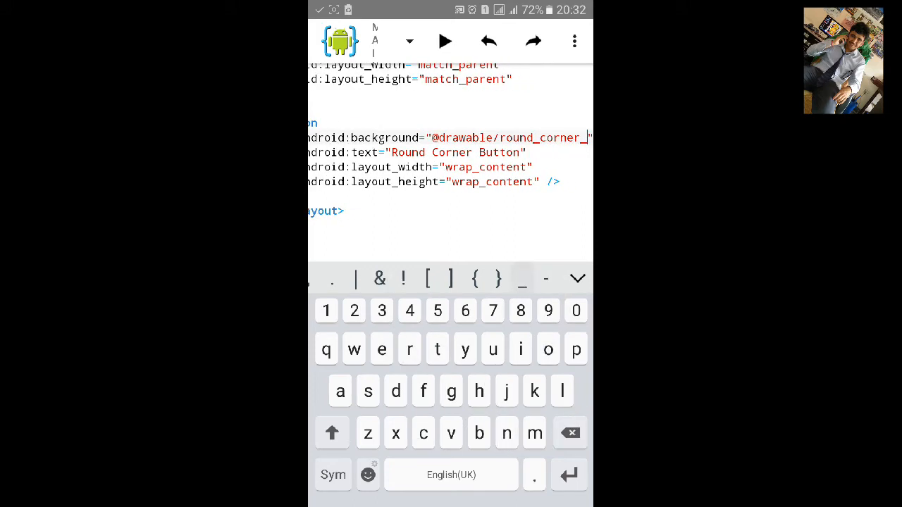
type("button")
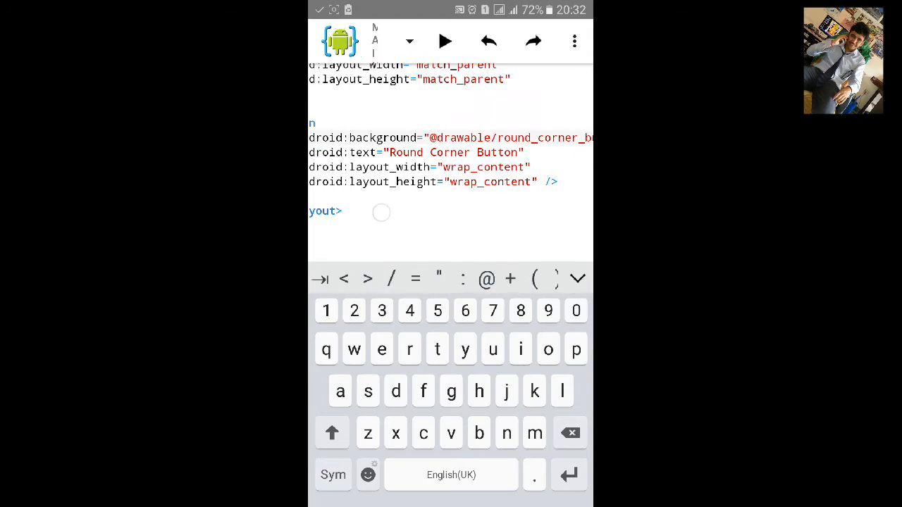
Browse the project files into app/src/main/res
left_click(575, 41)
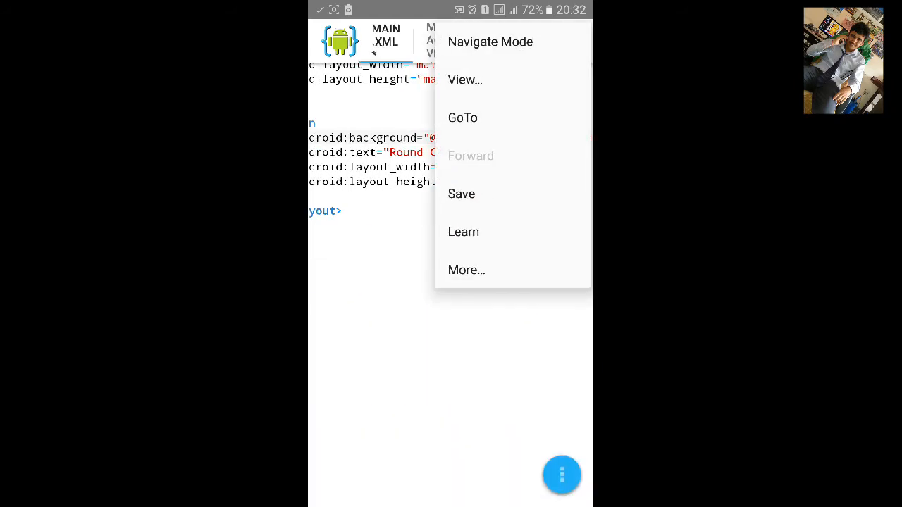
left_click(460, 195)
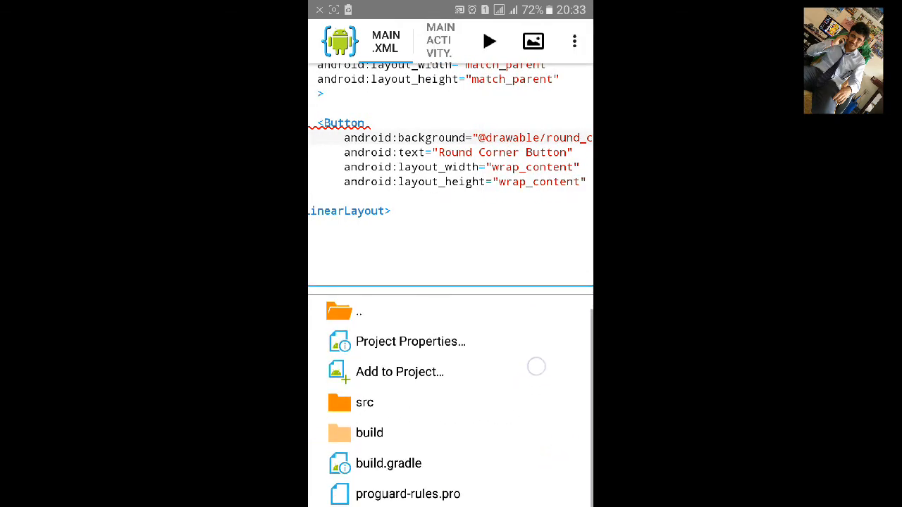
left_click(364, 403)
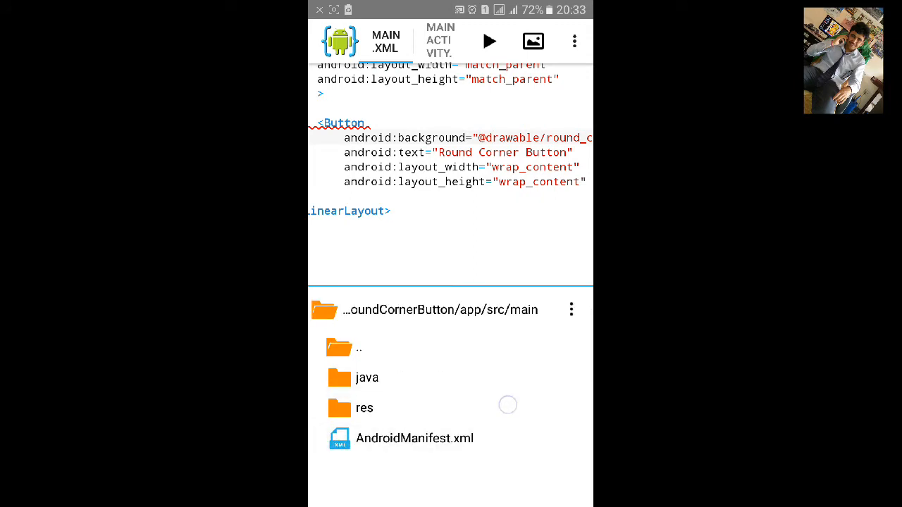
left_click(364, 408)
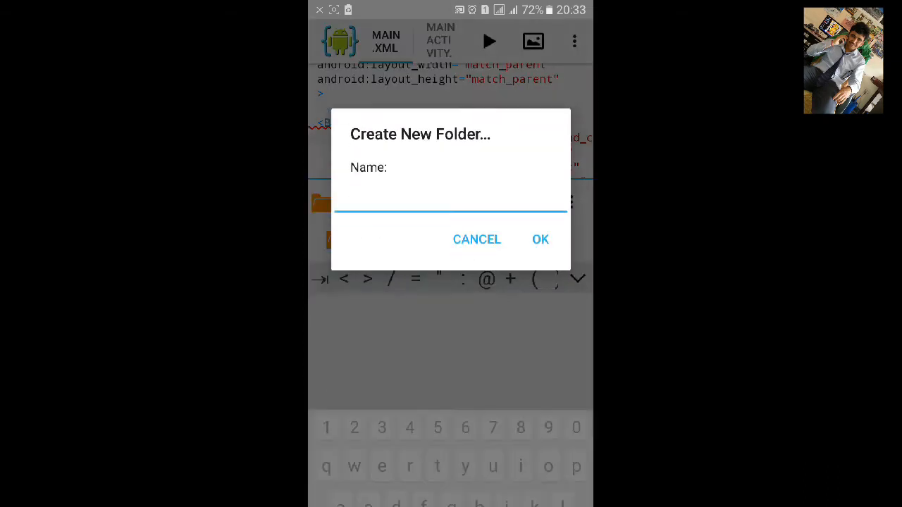
Create a new folder named drawable inside res
type("d")
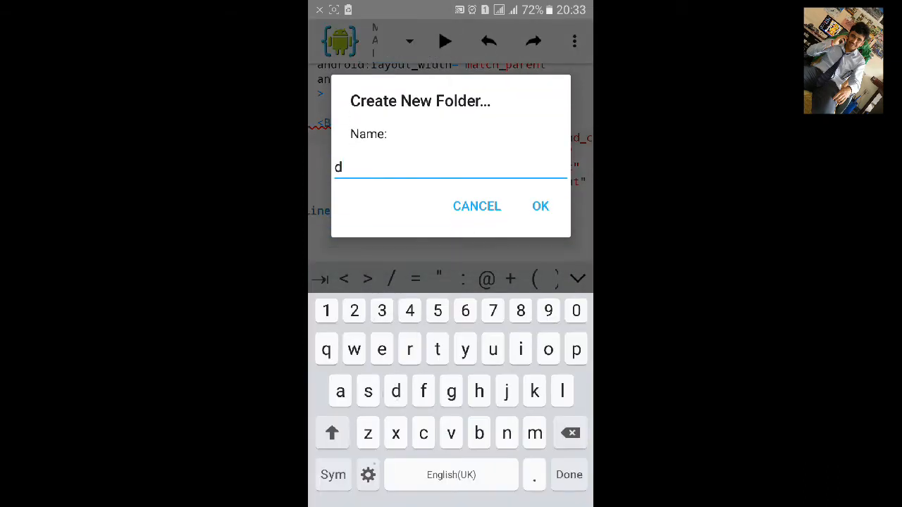
left_click(408, 350)
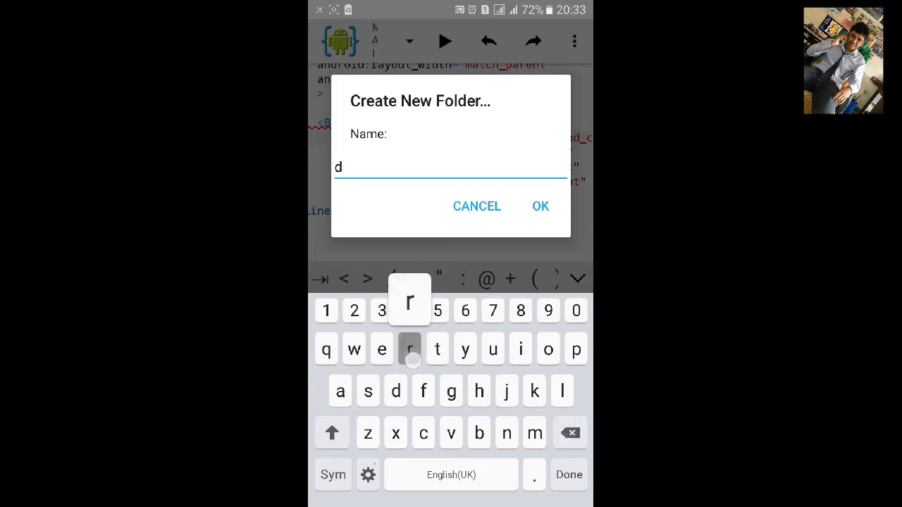
type("rawable")
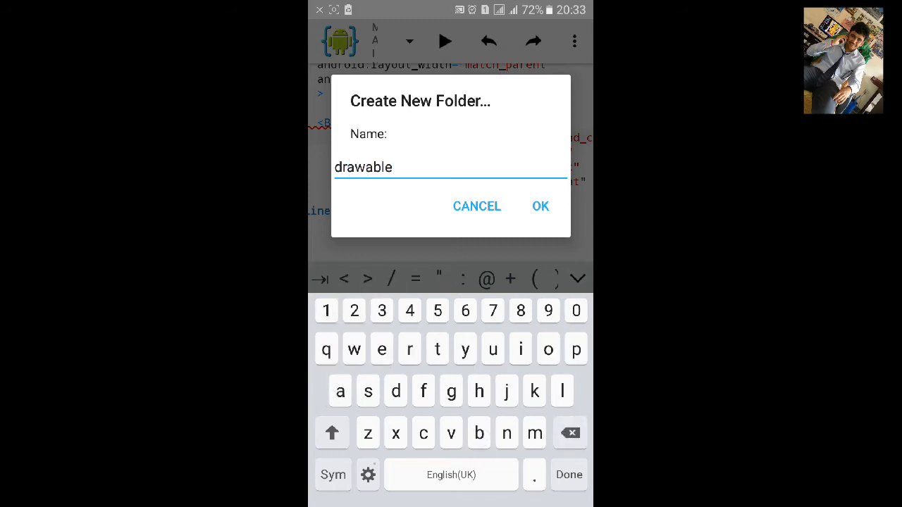
left_click(540, 206)
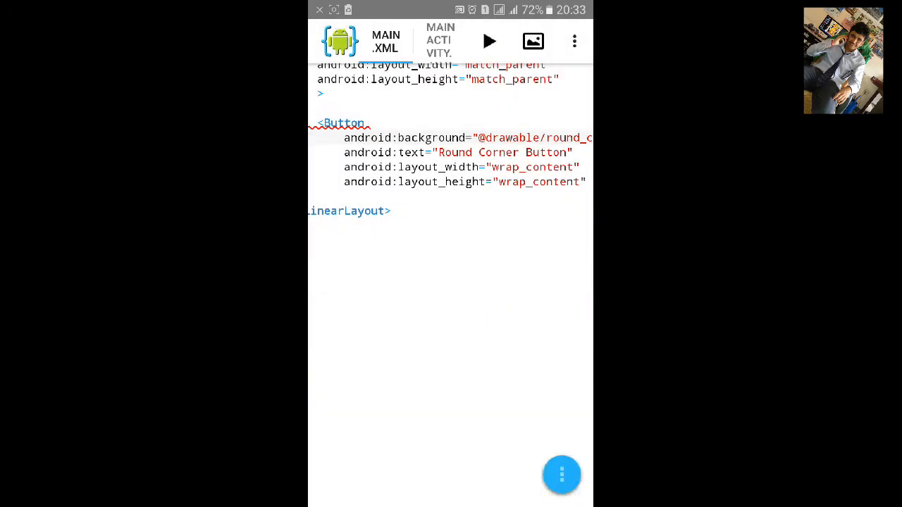
Add a new XML file named round_corner_button in the drawable folder and open it
left_click(561, 474)
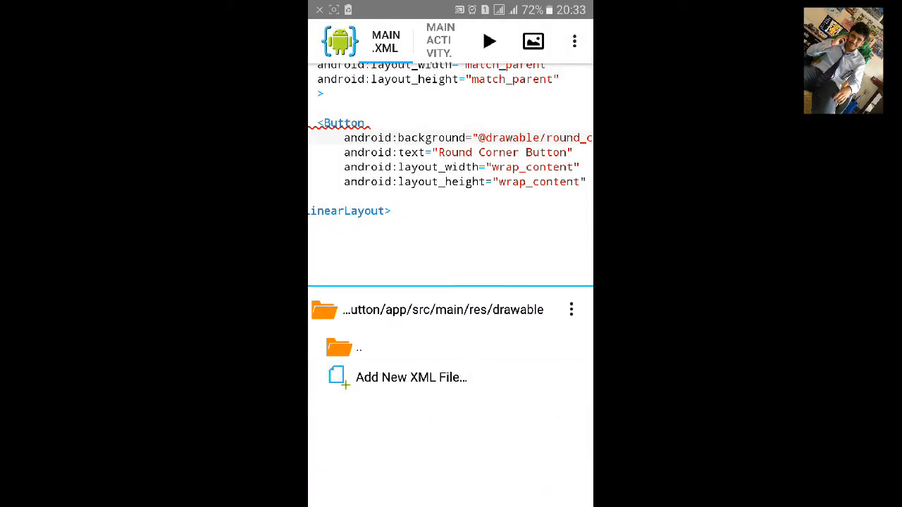
left_click(412, 378)
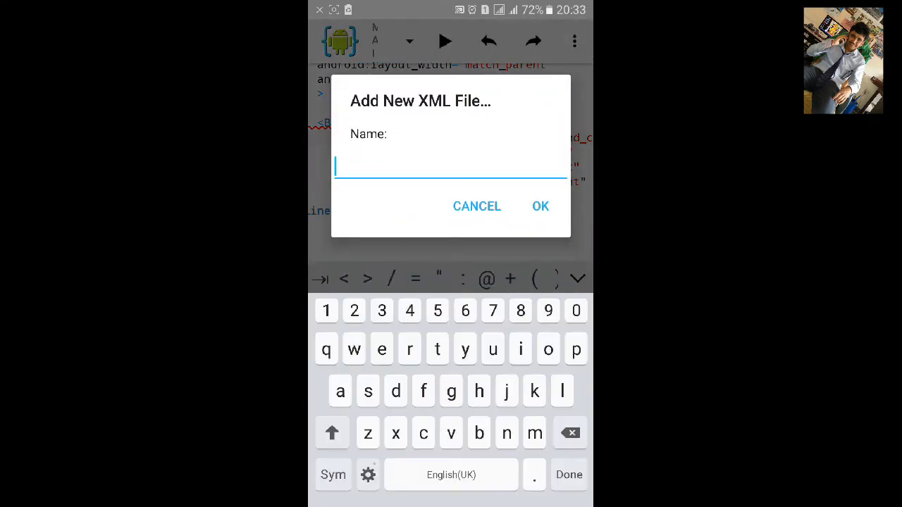
type("round")
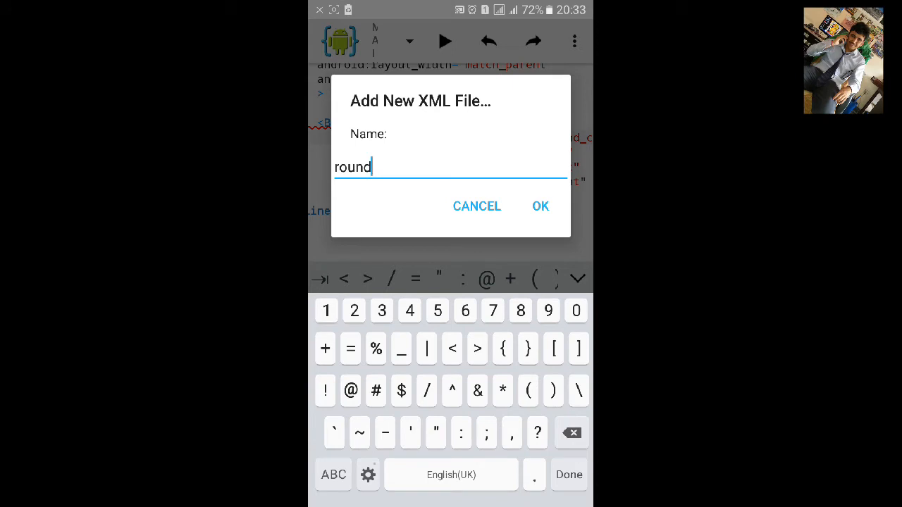
type("_corner_butto")
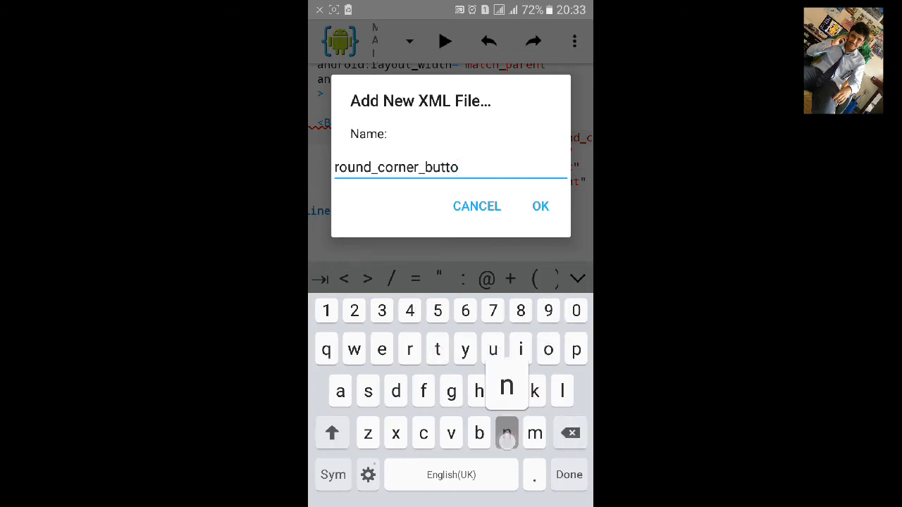
left_click(540, 206)
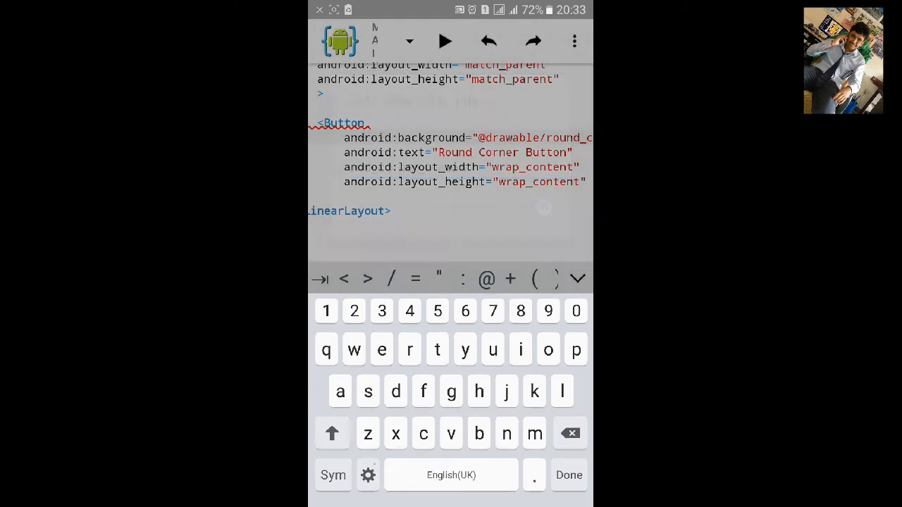
left_click(570, 475)
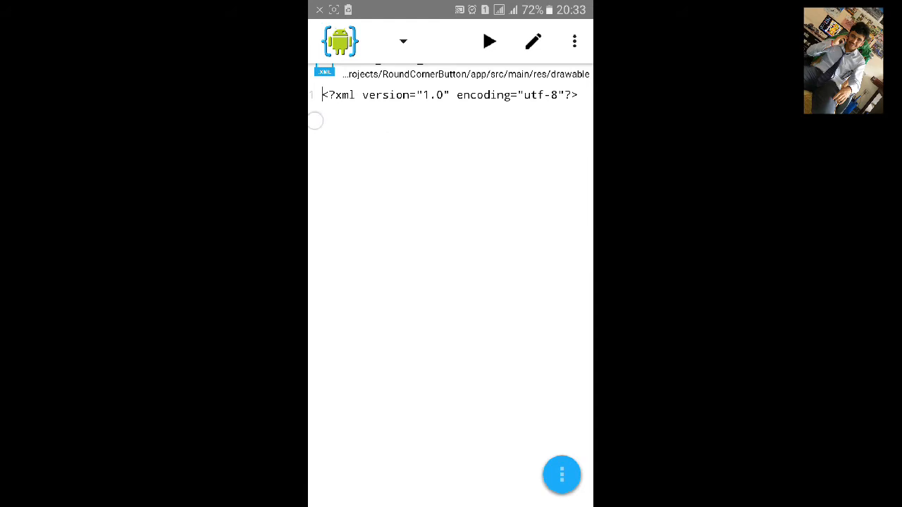
Begin a <selector tag below the XML declaration, then browse back to the project files
left_click(451, 95)
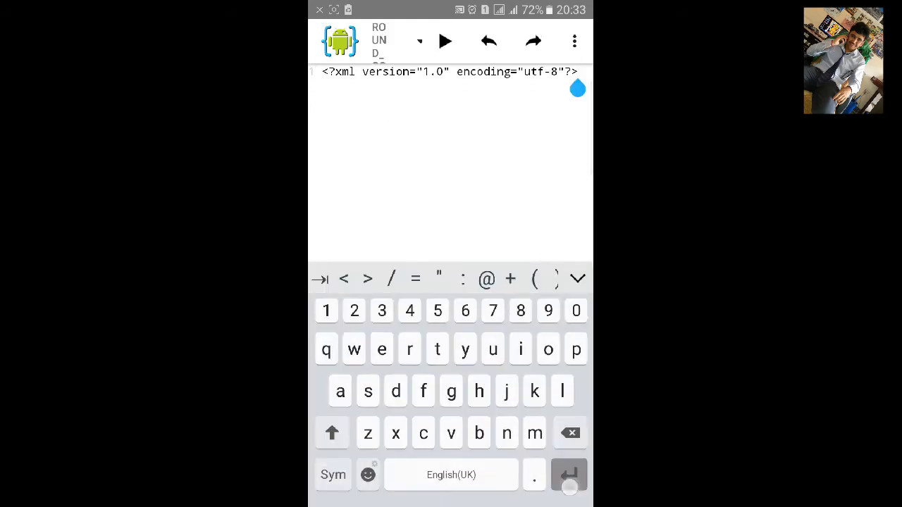
key("enter")
type("<")
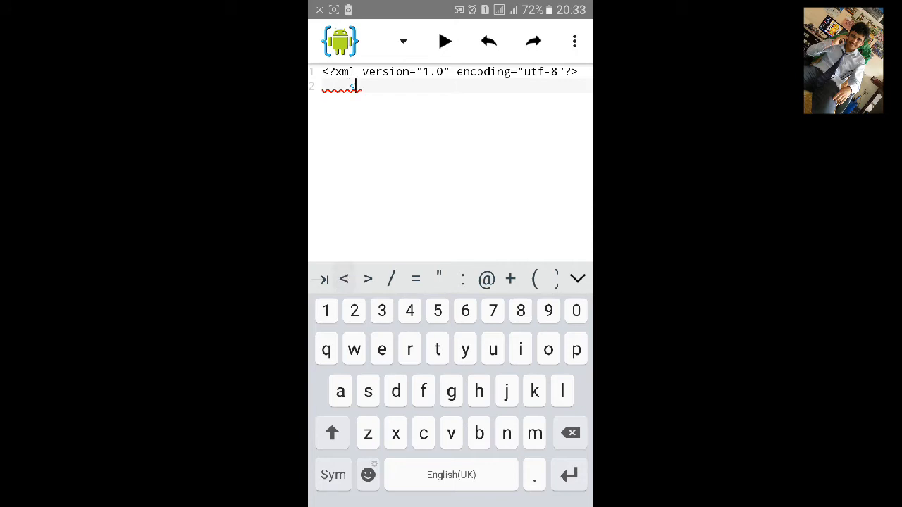
left_click(332, 432)
type("sele")
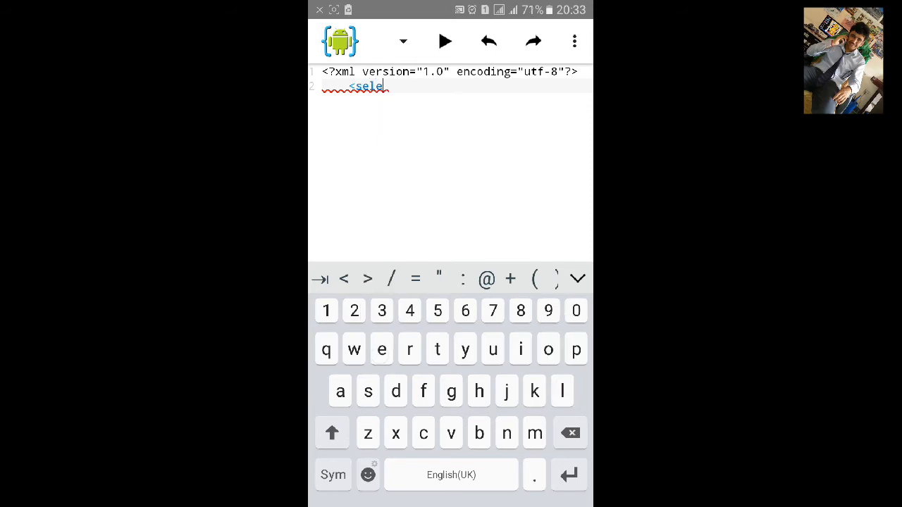
type("ctor")
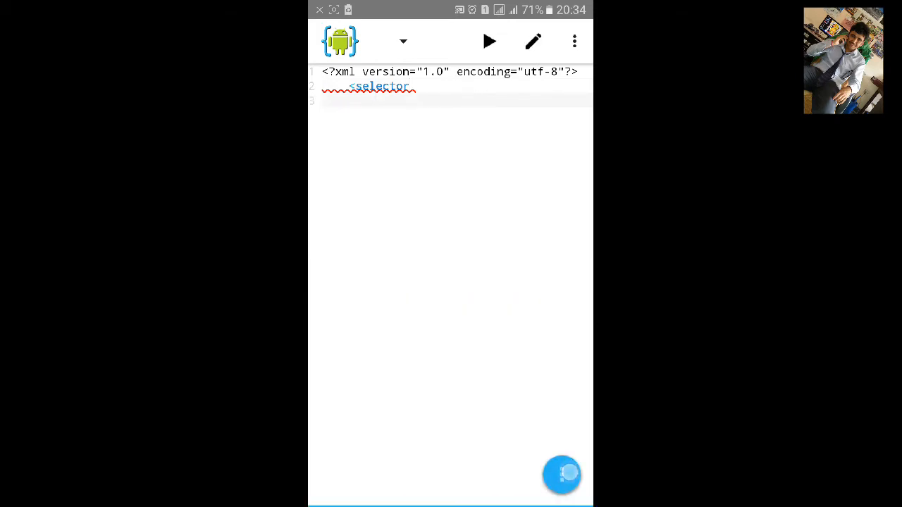
left_click(561, 473)
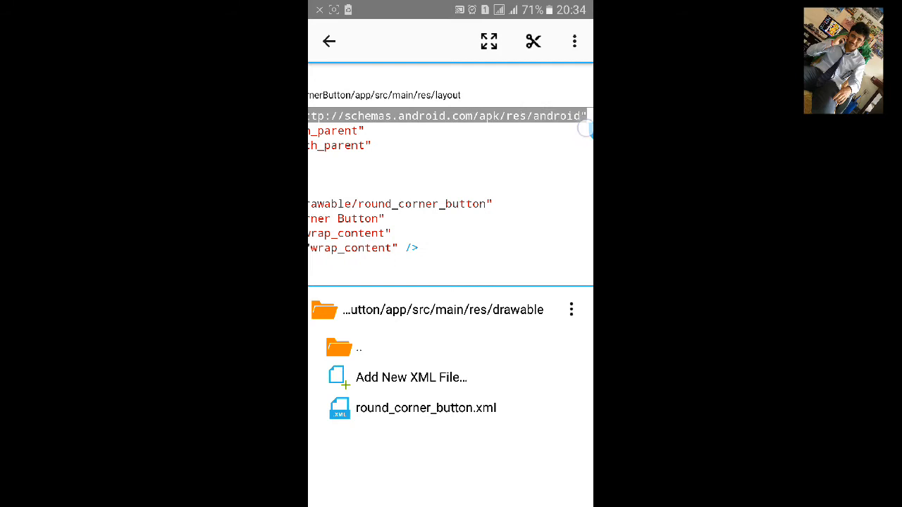
Copy the android namespace URL from main.xml and switch back to round_corner_button.xml
left_click(575, 41)
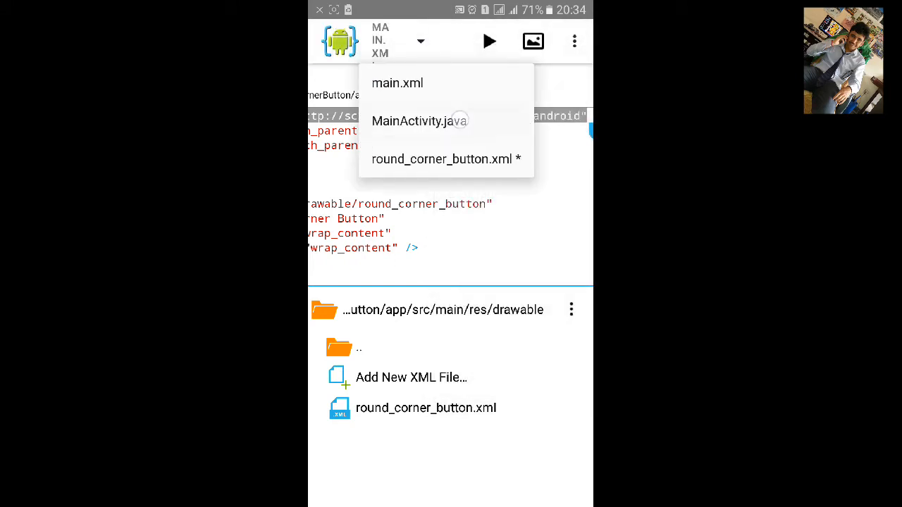
left_click(446, 158)
type("<ite")
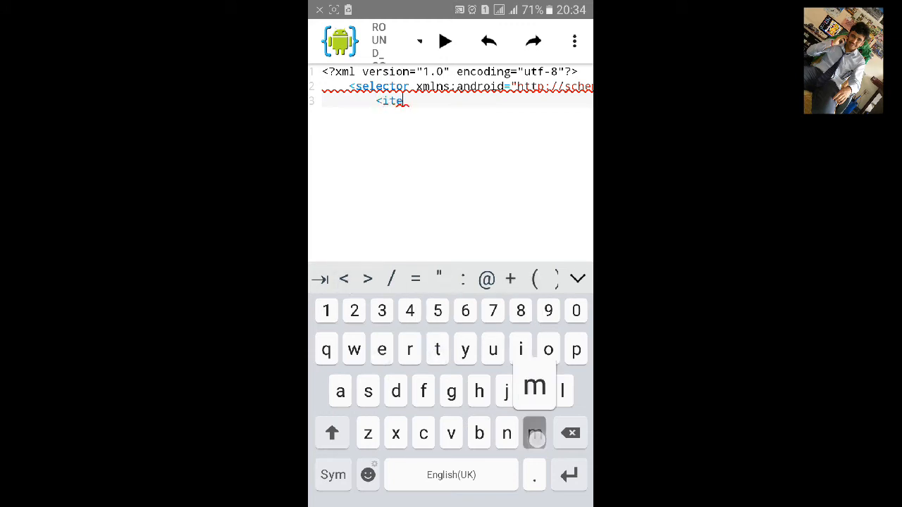
Close the item with </item> and add <shape android:shape="rectangle"> inside it
left_click(534, 432)
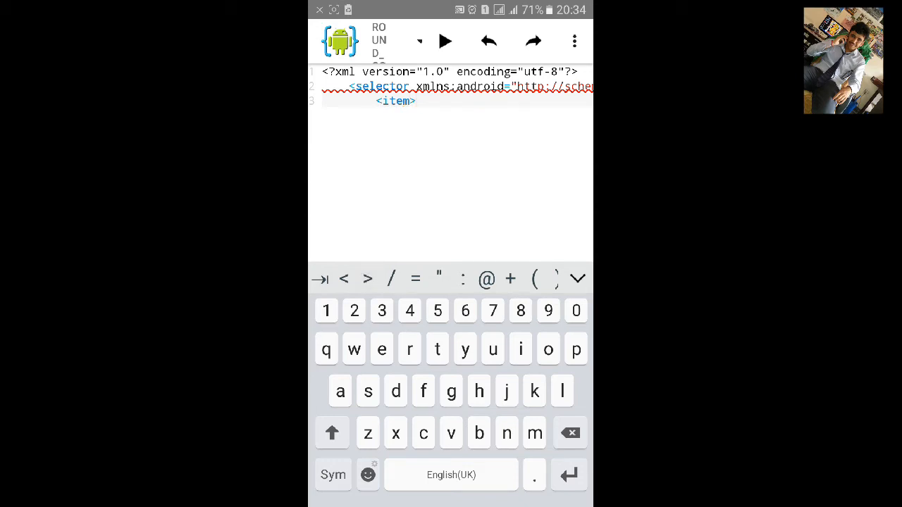
type("</item>")
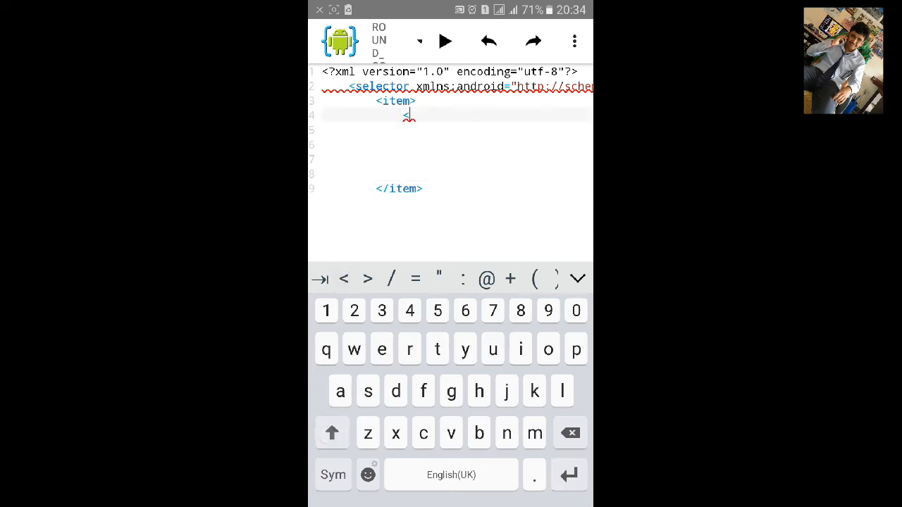
type("shape")
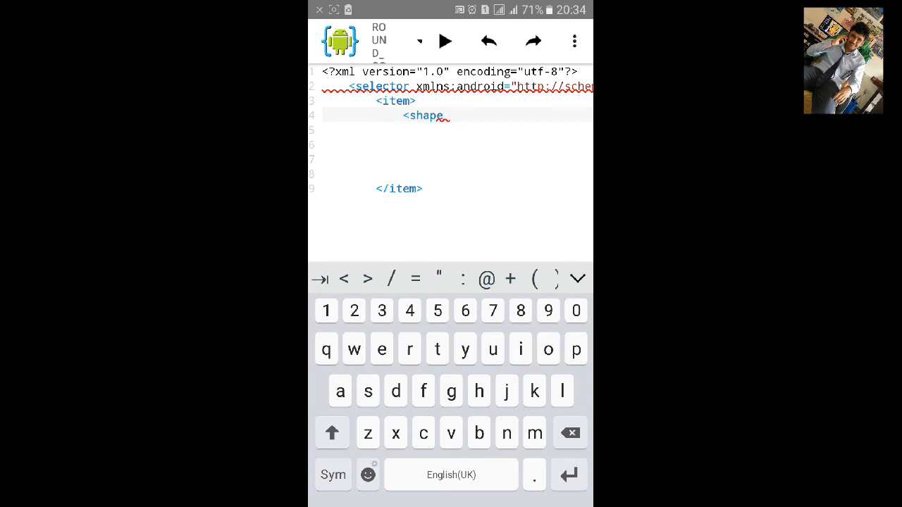
type(">")
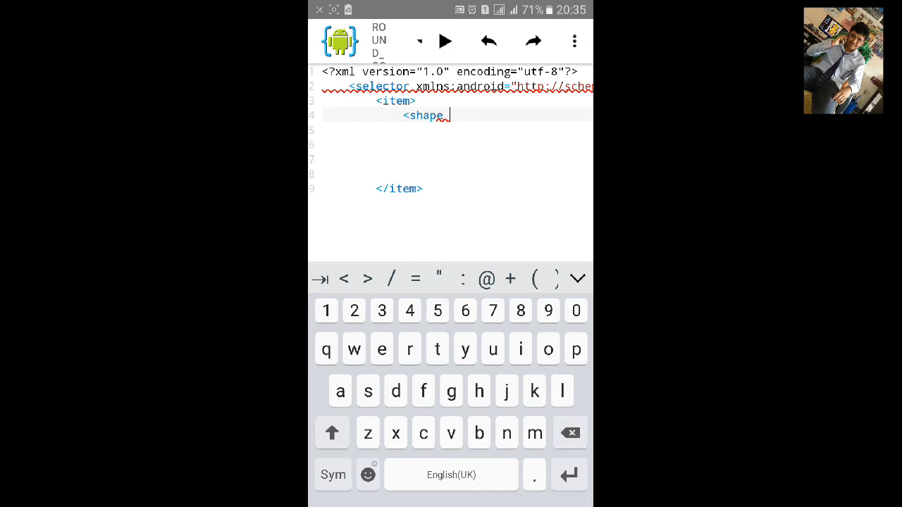
type("androis")
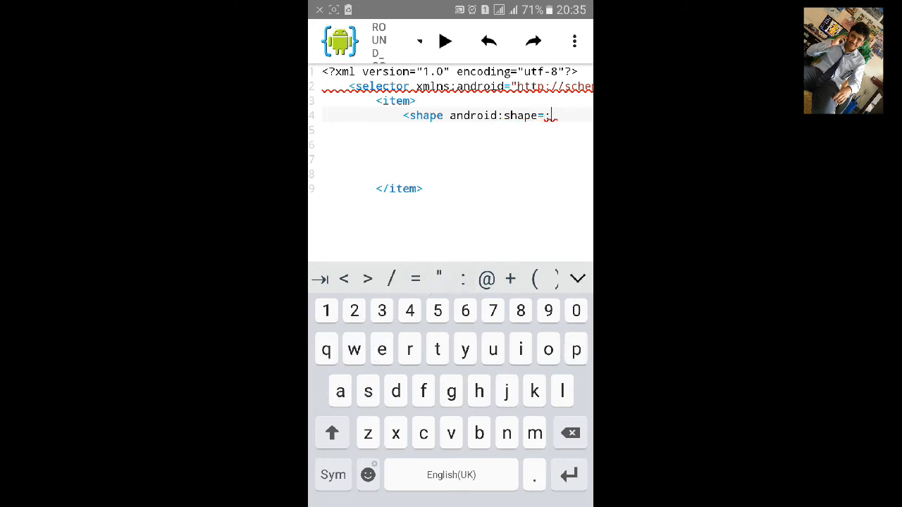
left_click(331, 433)
type("\"rectang")
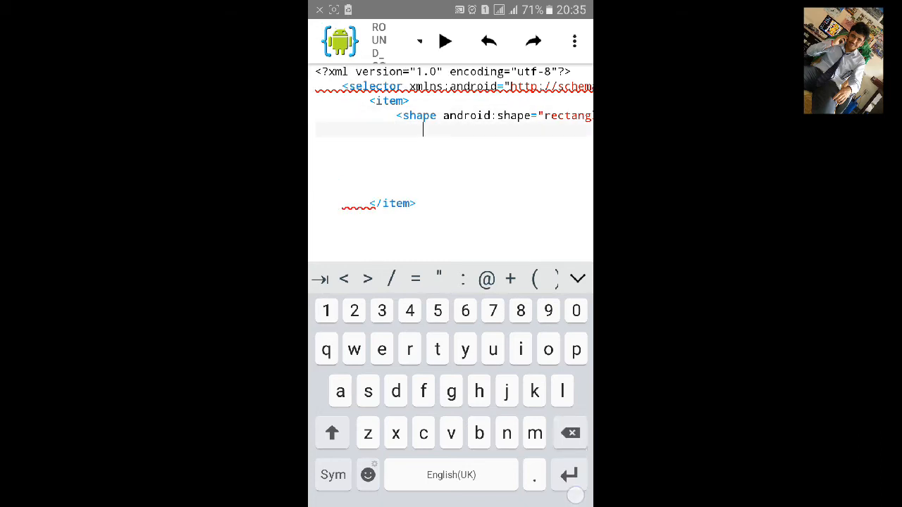
Add a self-closing <solid android:color="#000000"/> inside the shape and select the colour value
type("<")
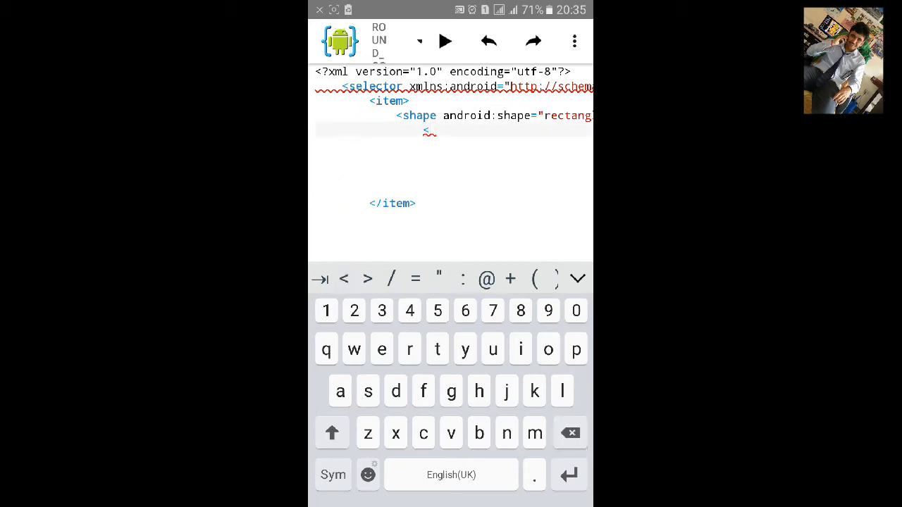
type("s")
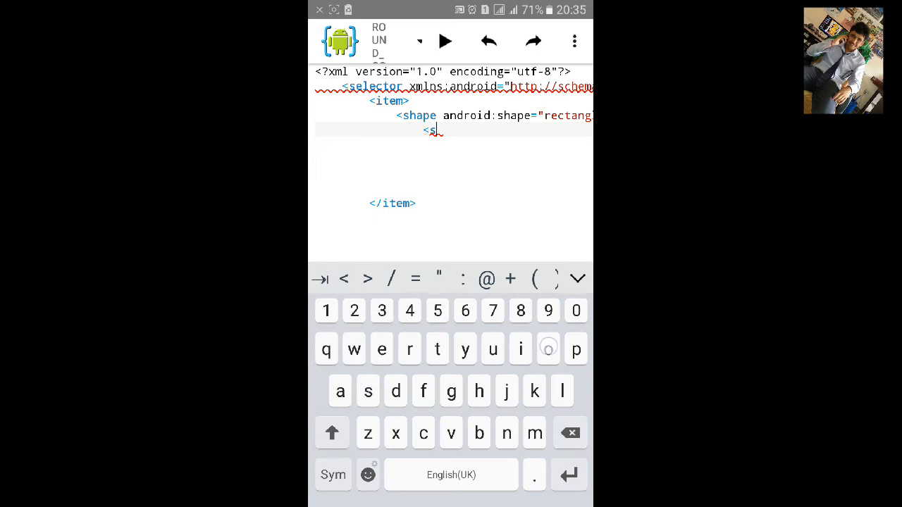
type("olid android:")
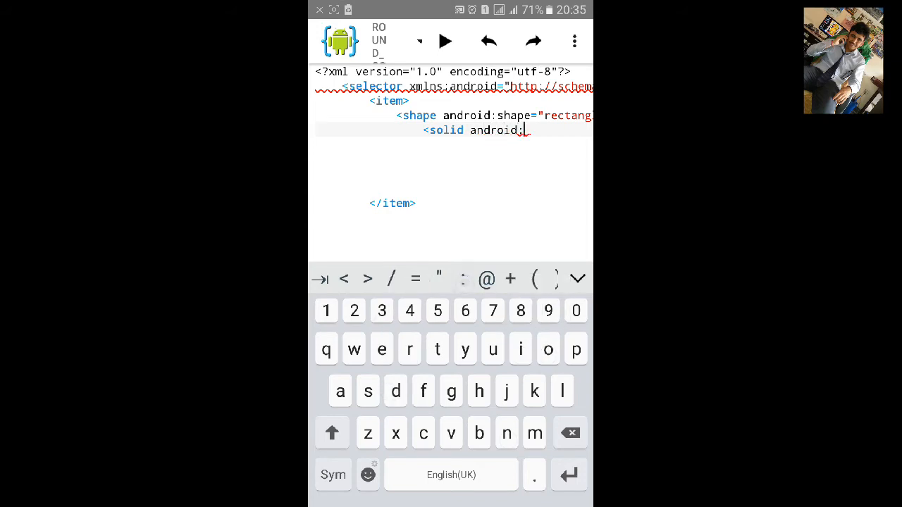
left_click(570, 432)
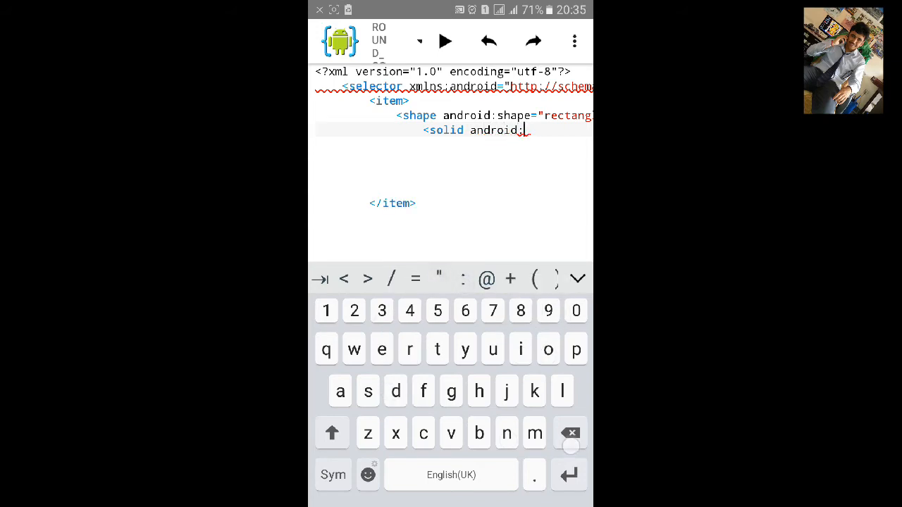
type("color=\"\">")
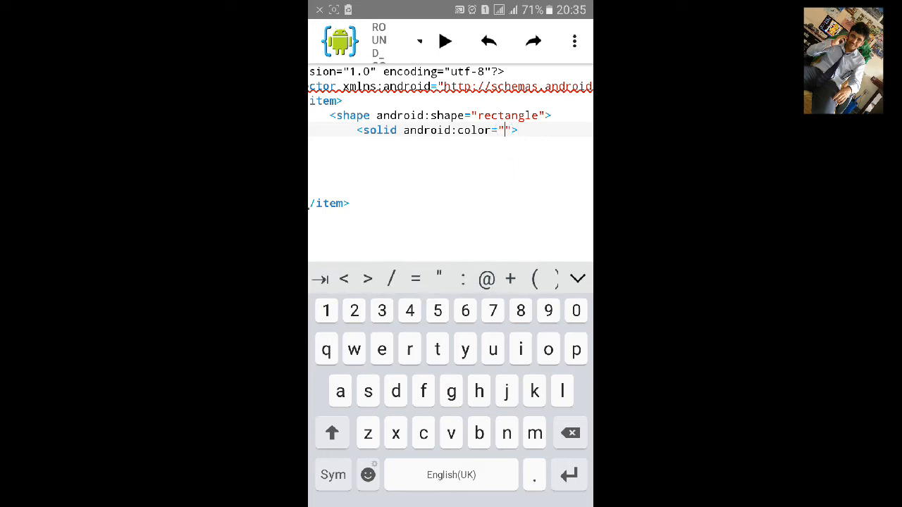
left_click(333, 474)
type("#")
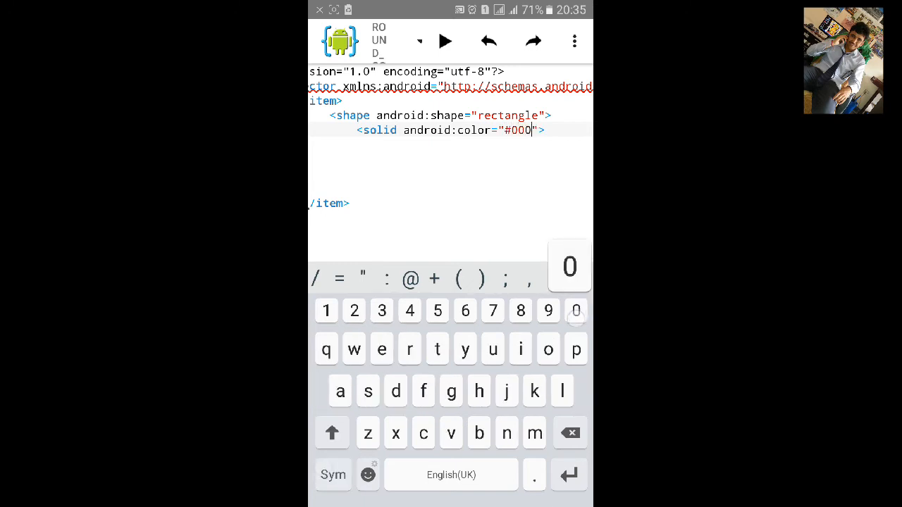
type("000")
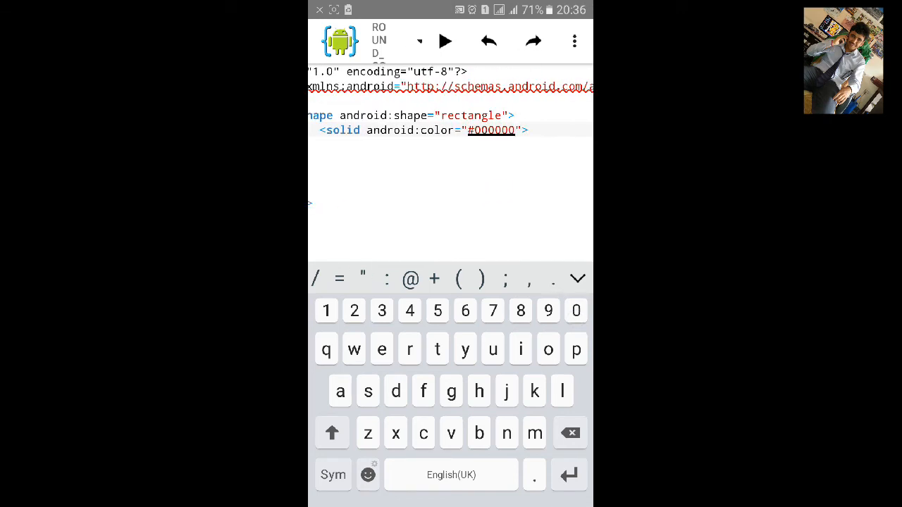
left_click(521, 130)
type("/")
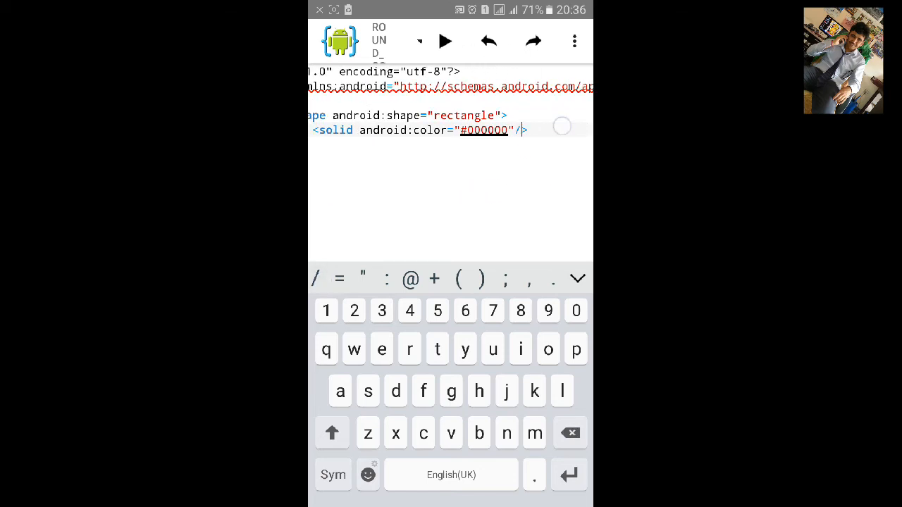
double_click(484, 130)
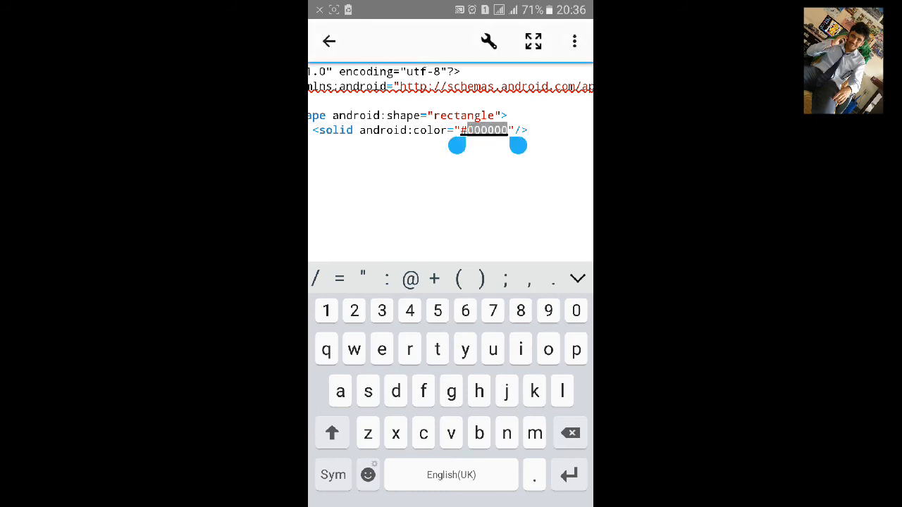
Pick the pale pinkish #EFE1E0 in Choose Color as the rectangle's solid fill
left_click(483, 130)
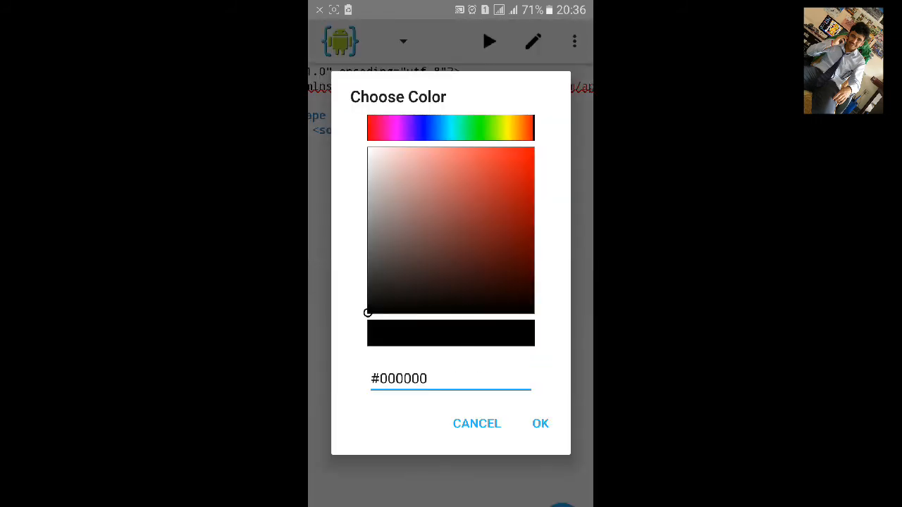
left_click(386, 158)
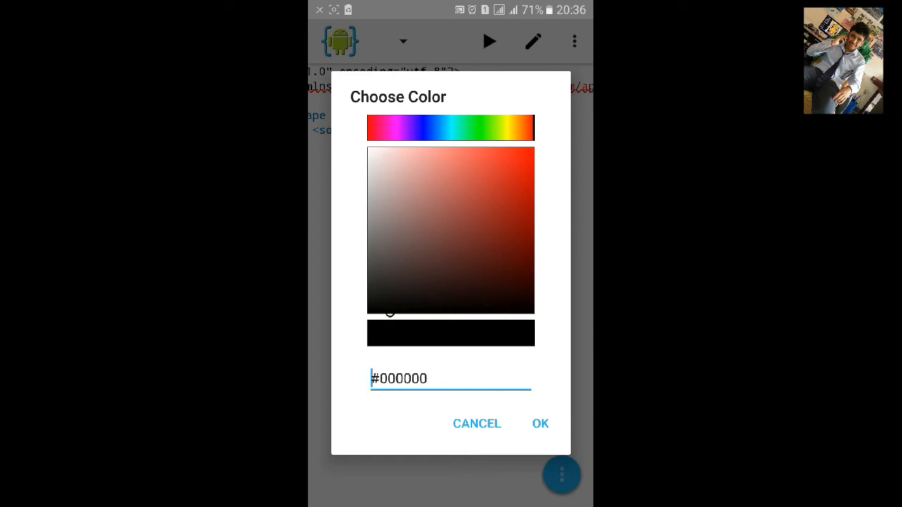
left_click(377, 158)
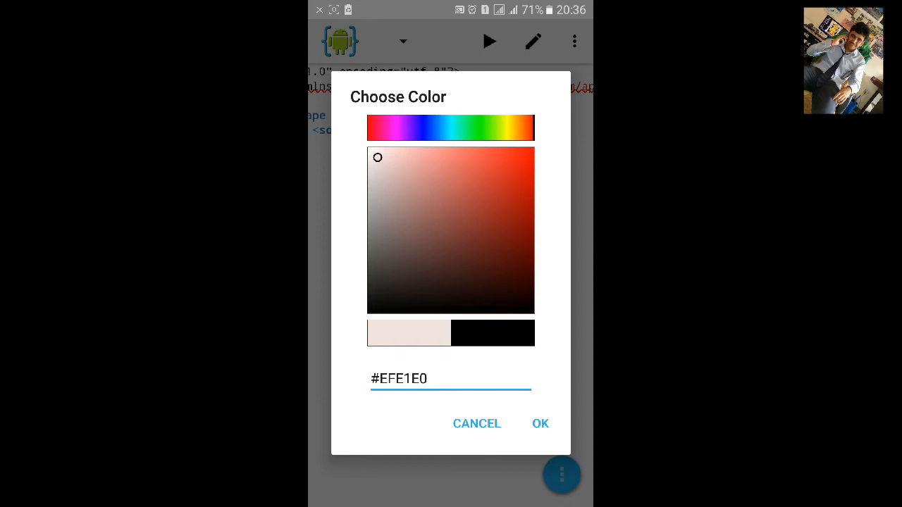
left_click(540, 422)
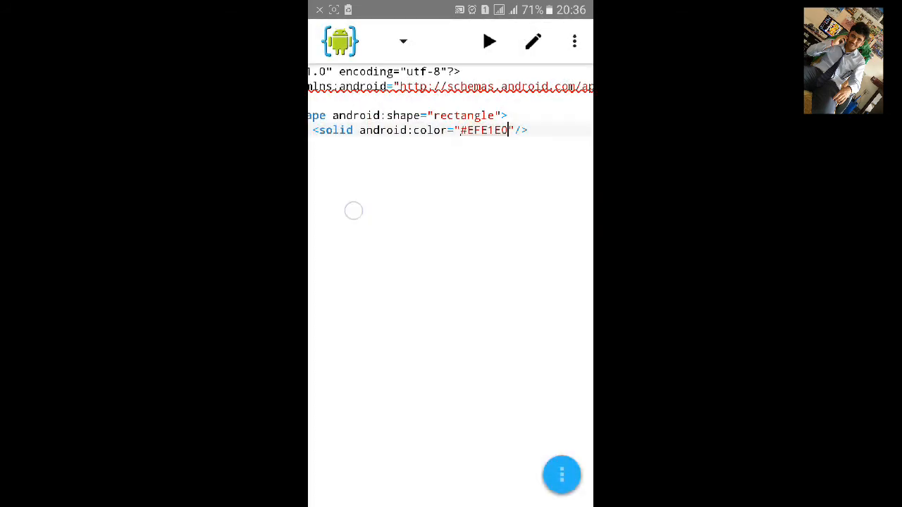
left_click(486, 130)
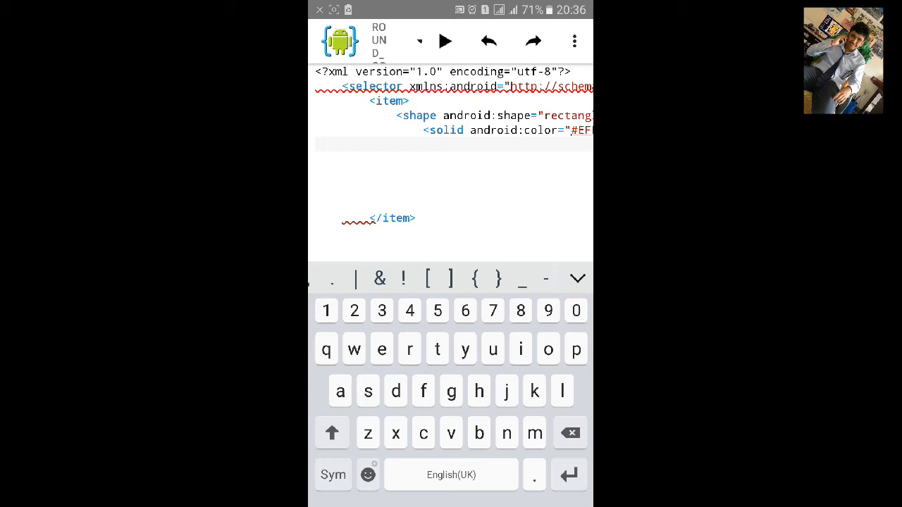
Start a <stroke element with android:color on the line below the solid fill
left_click(333, 473)
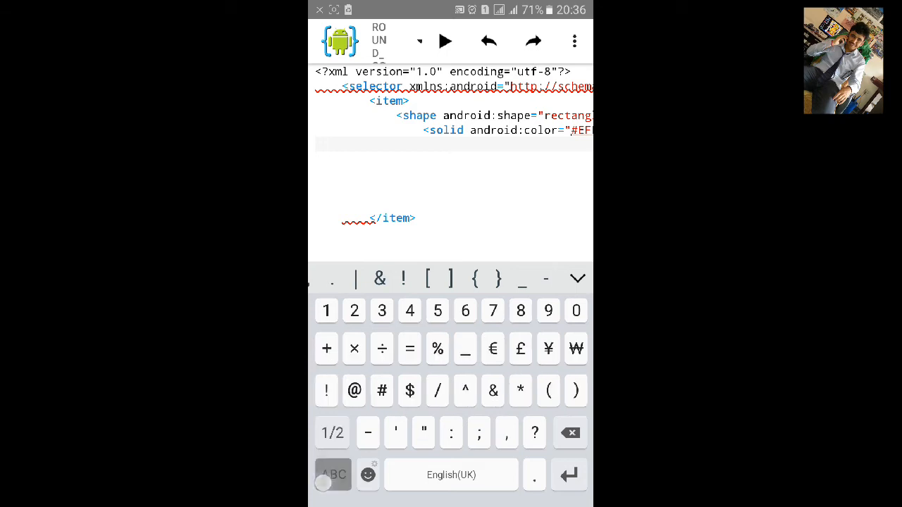
left_click(333, 473)
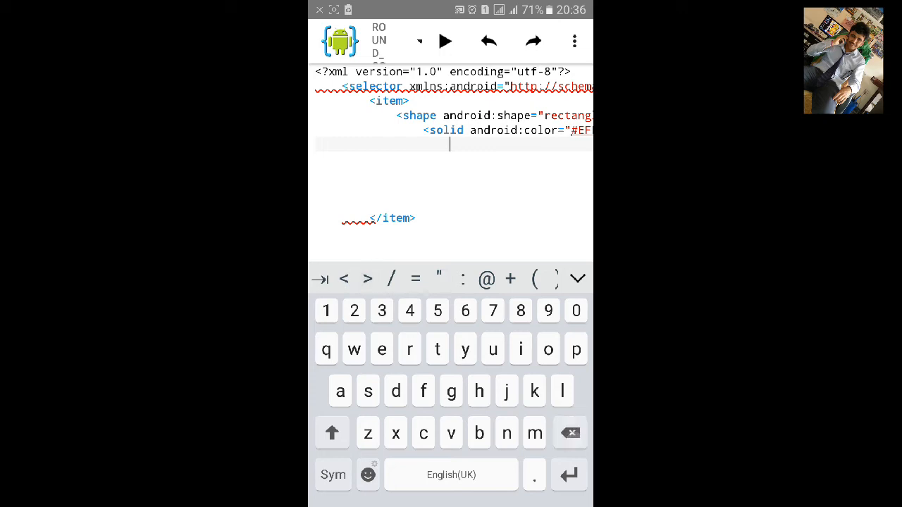
type("<")
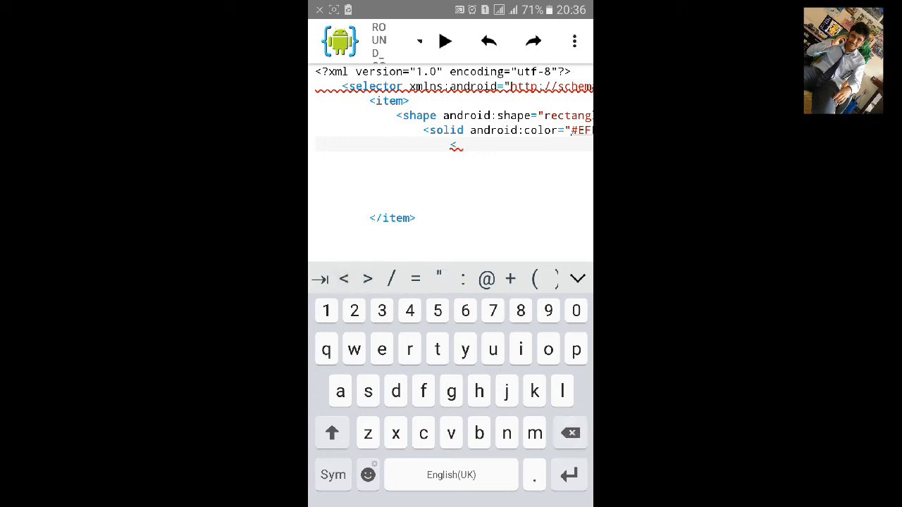
type("stroke android:color=\"#EFE1E0\"/>")
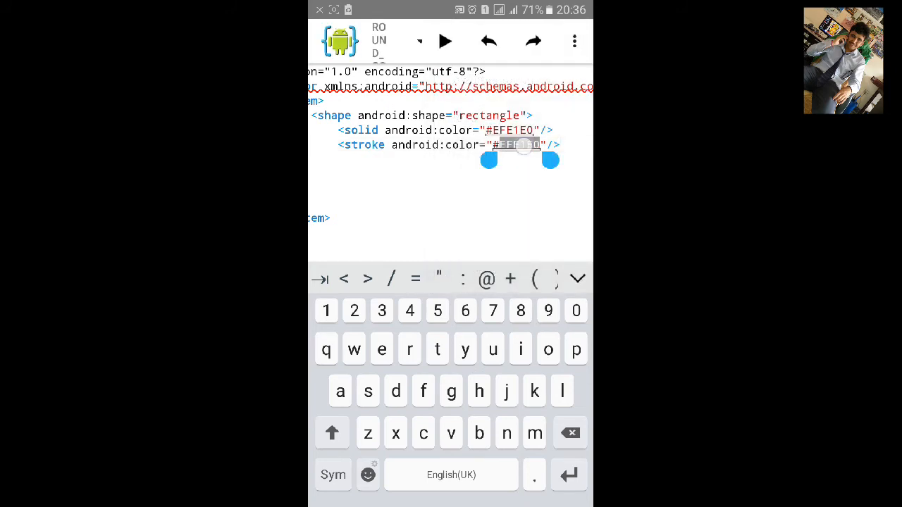
Choose a saturated bright green in Choose Color for the stroke colour
left_click(514, 144)
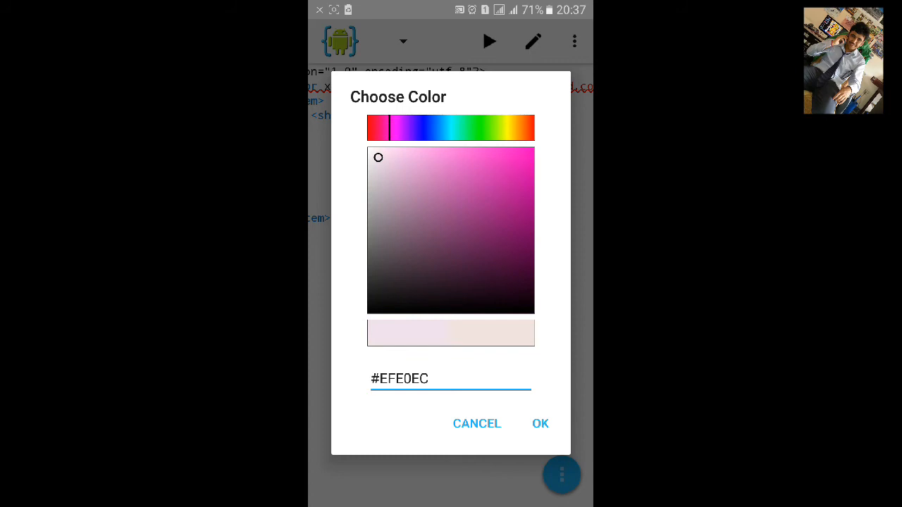
left_click(482, 127)
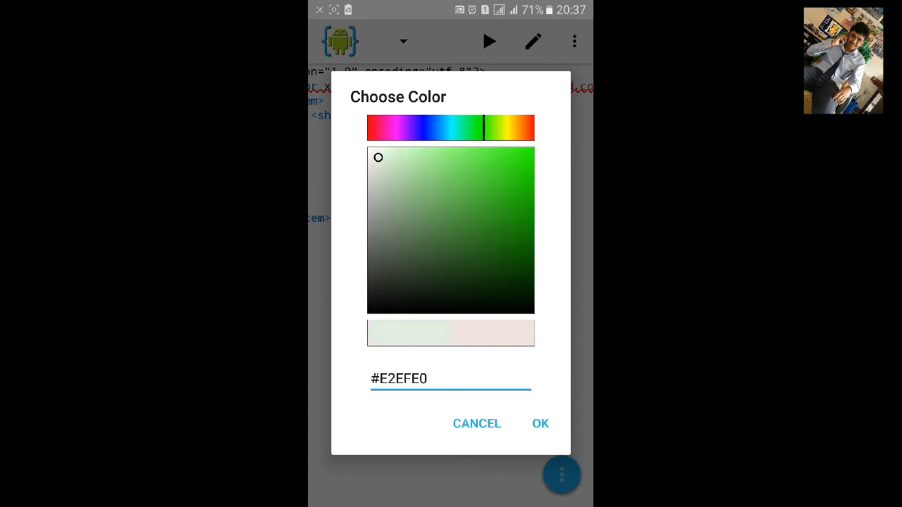
left_click(540, 423)
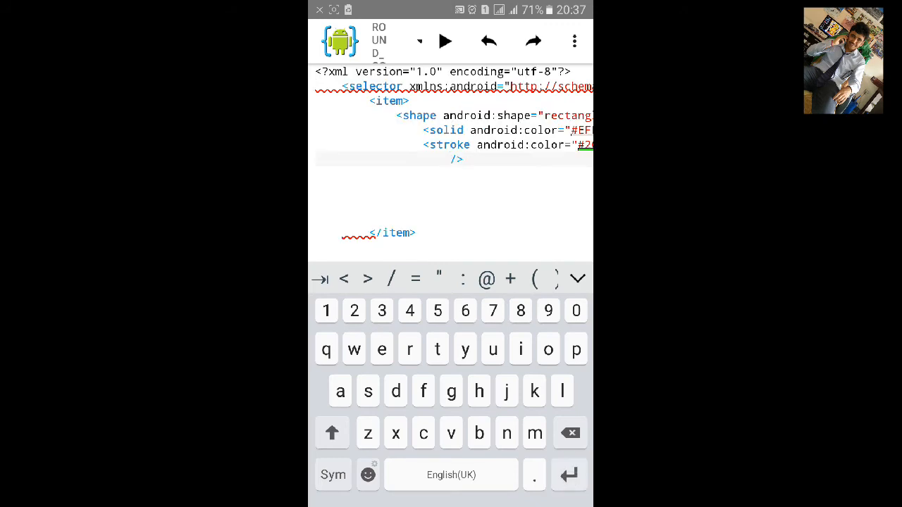
Add android:width="3dp" to the stroke element
type("a")
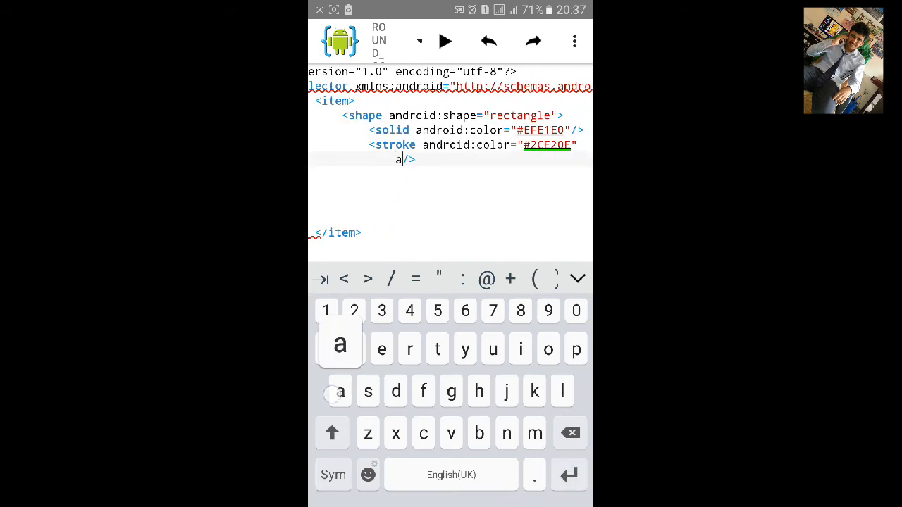
type("ndroid")
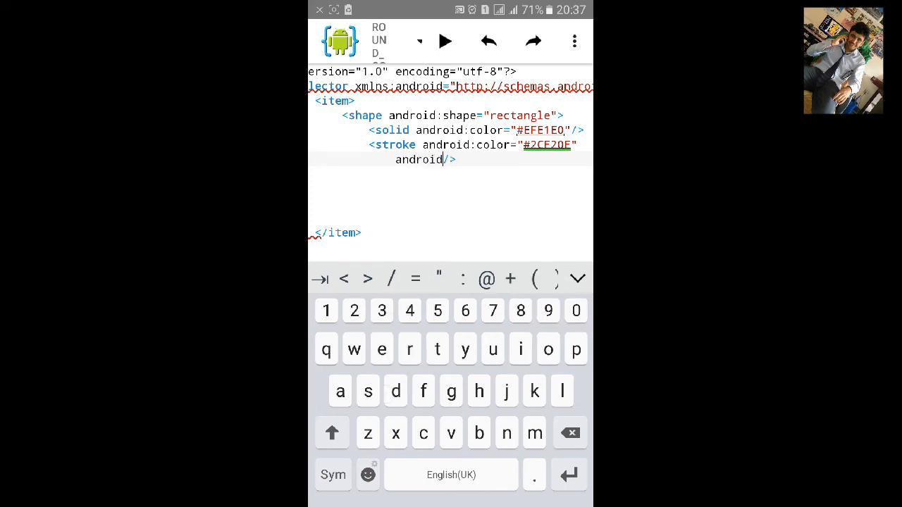
type(":wi")
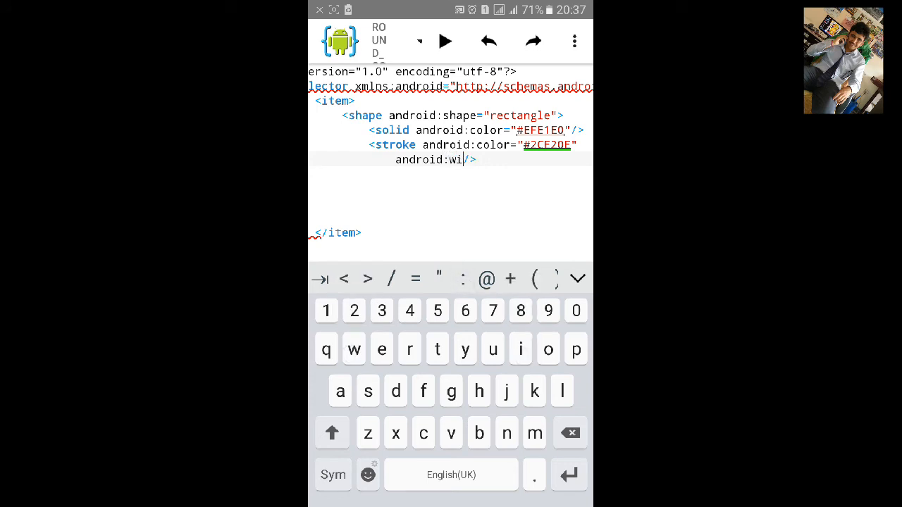
type("dth")
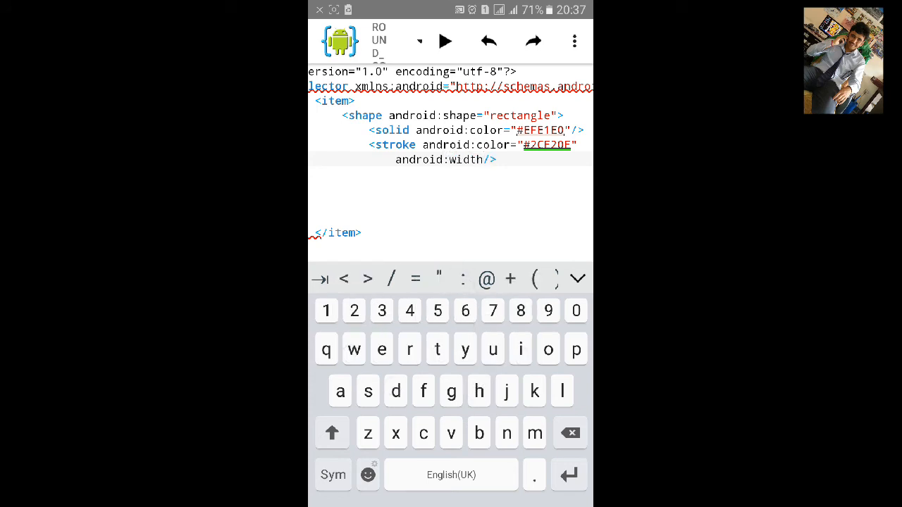
left_click(490, 160)
type("=\"\"")
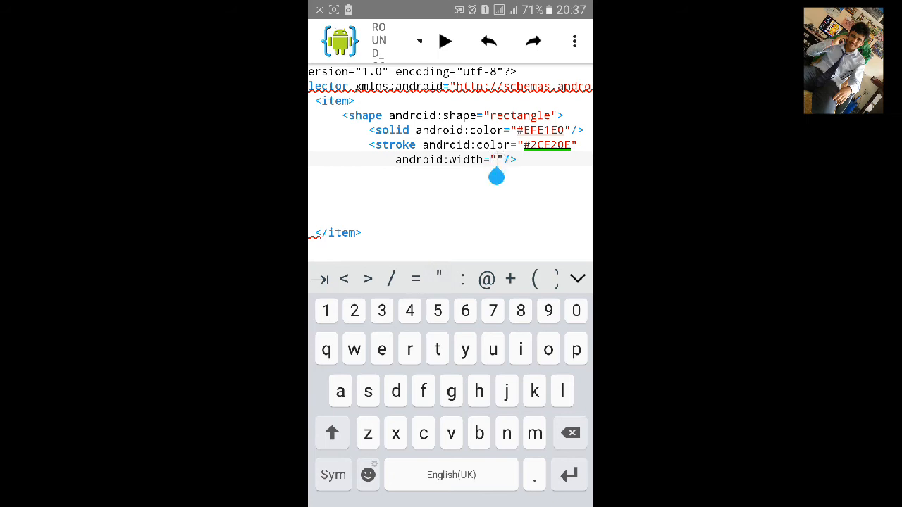
left_click(382, 312)
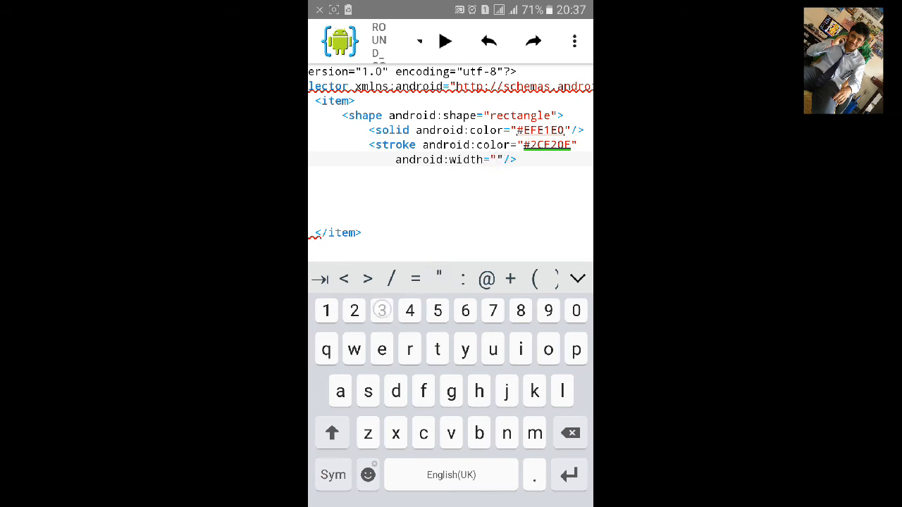
type("3dp")
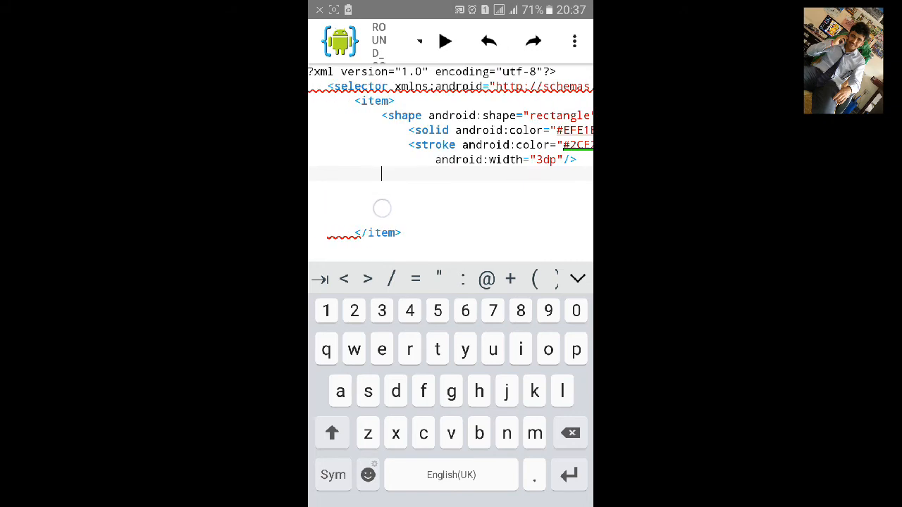
Add a self-closing <corners android:radius="20dp"/> element below the stroke
type("<")
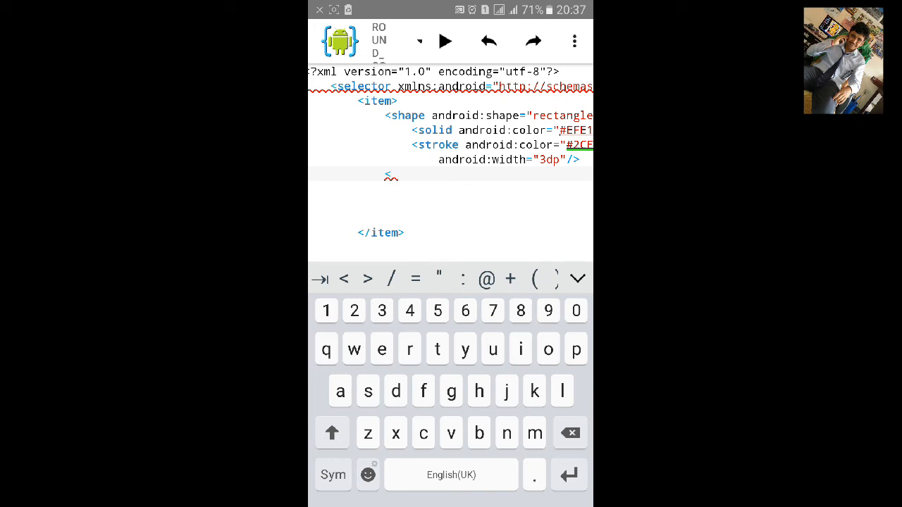
type("corners android:")
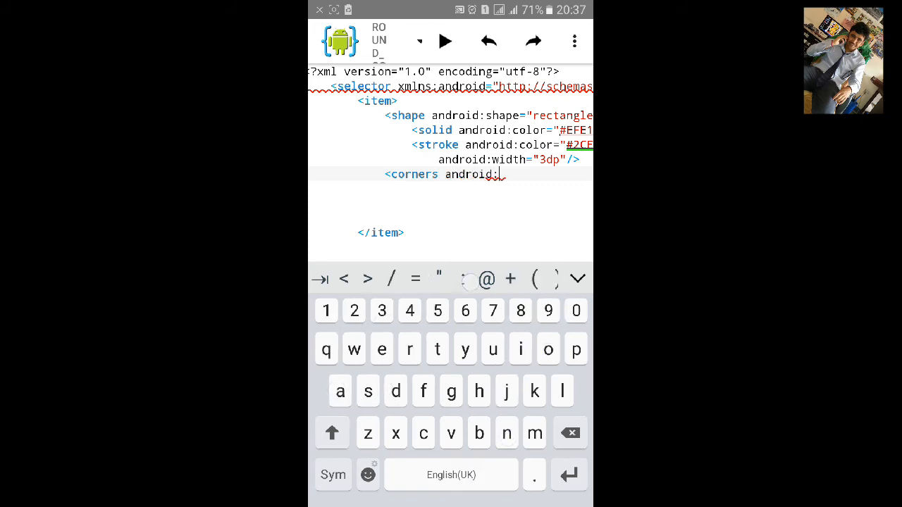
type("radi")
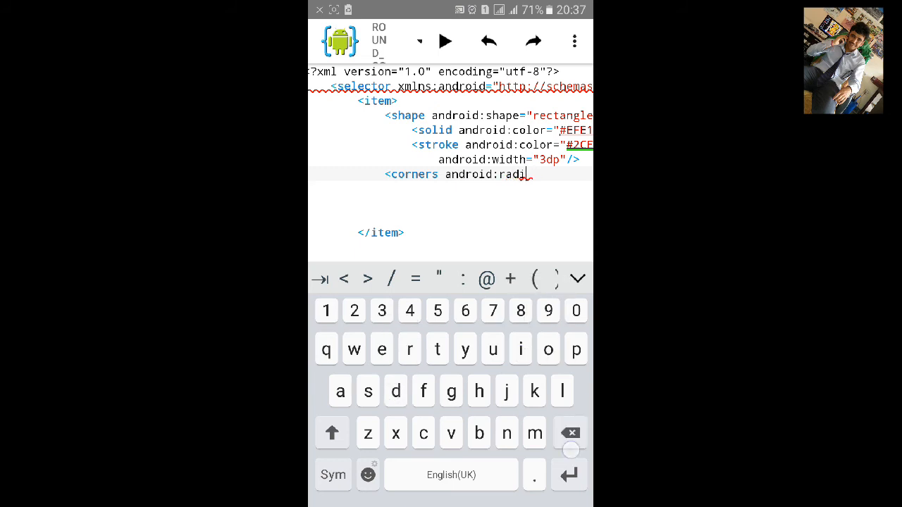
type("us")
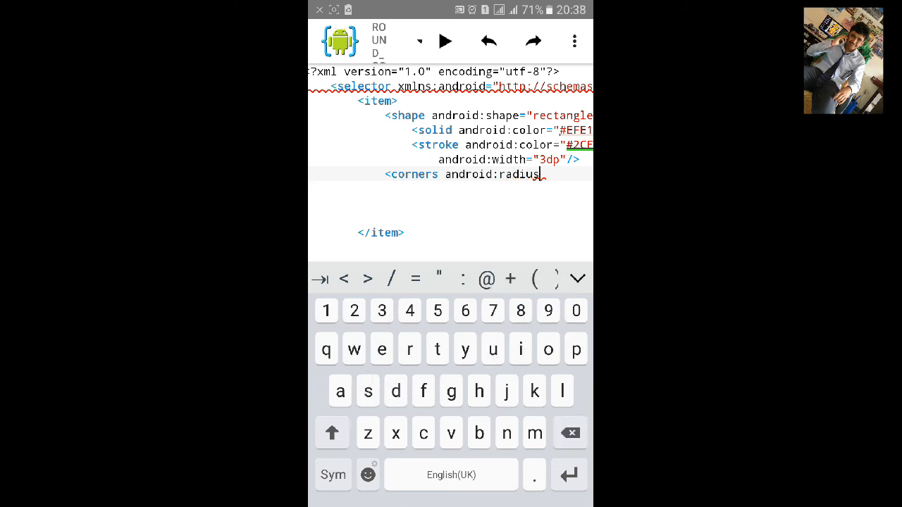
type("\"")
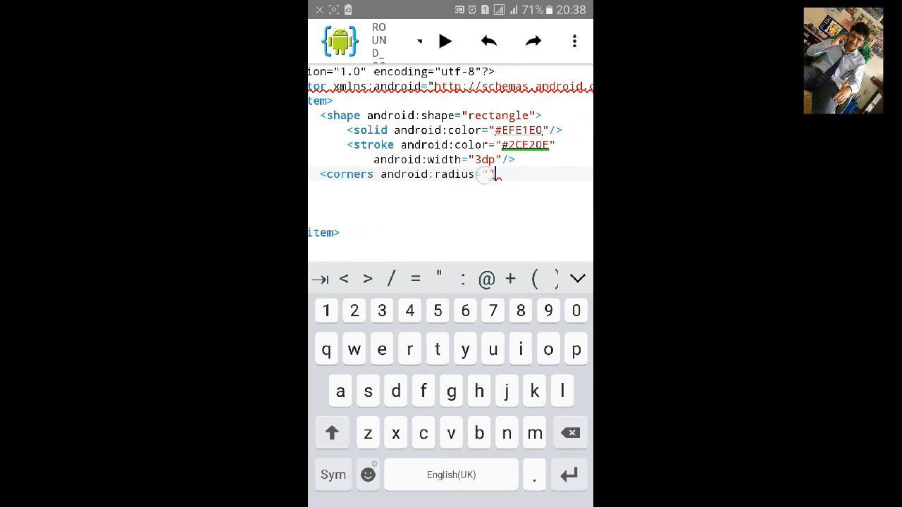
left_click(326, 312)
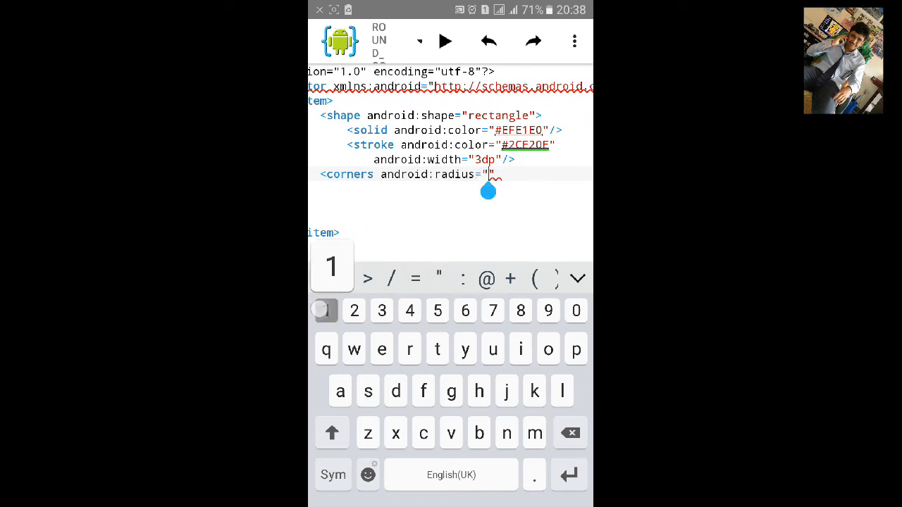
type("20")
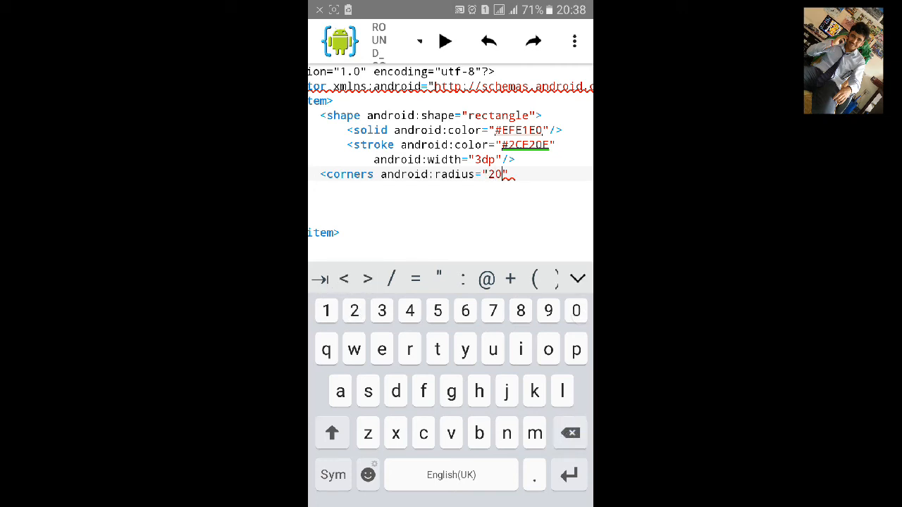
type("dp")
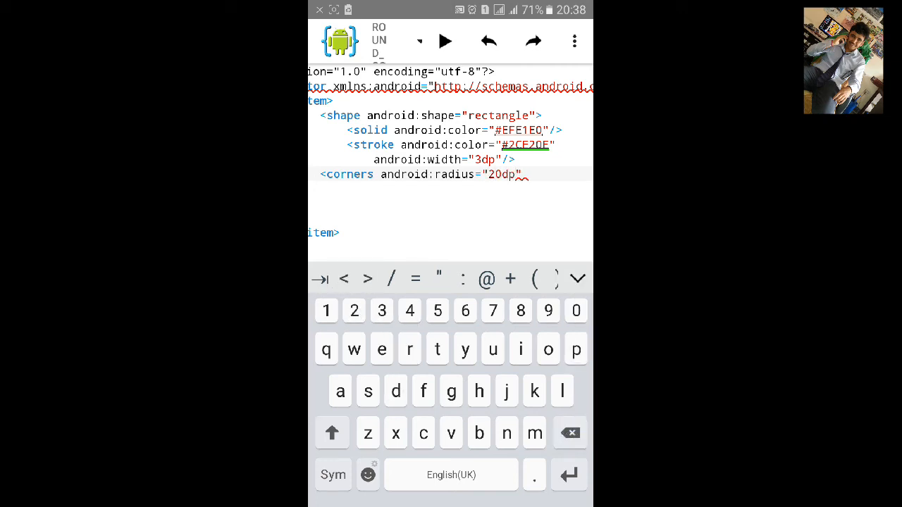
left_click(519, 175)
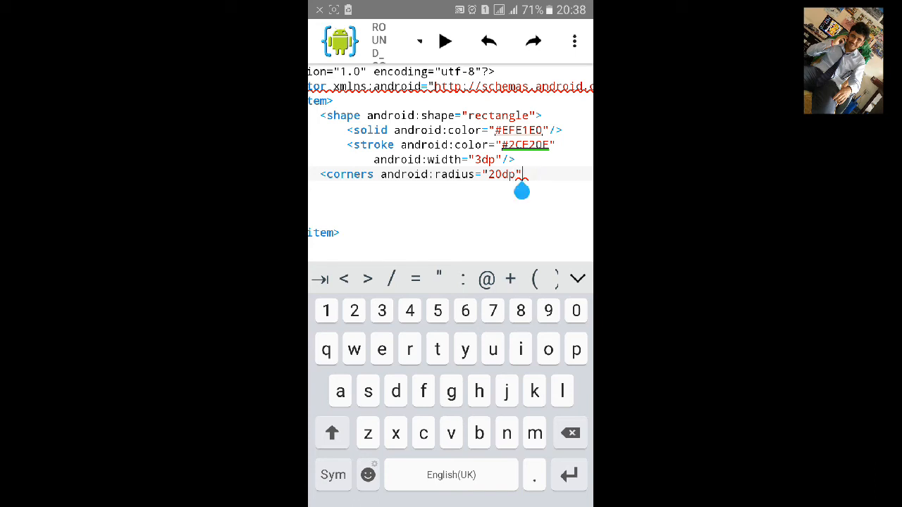
type("/>")
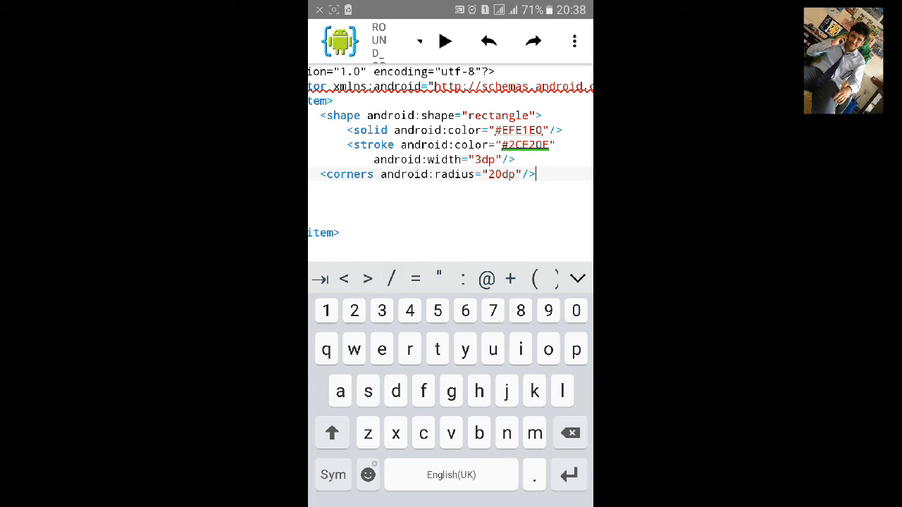
left_click(574, 39)
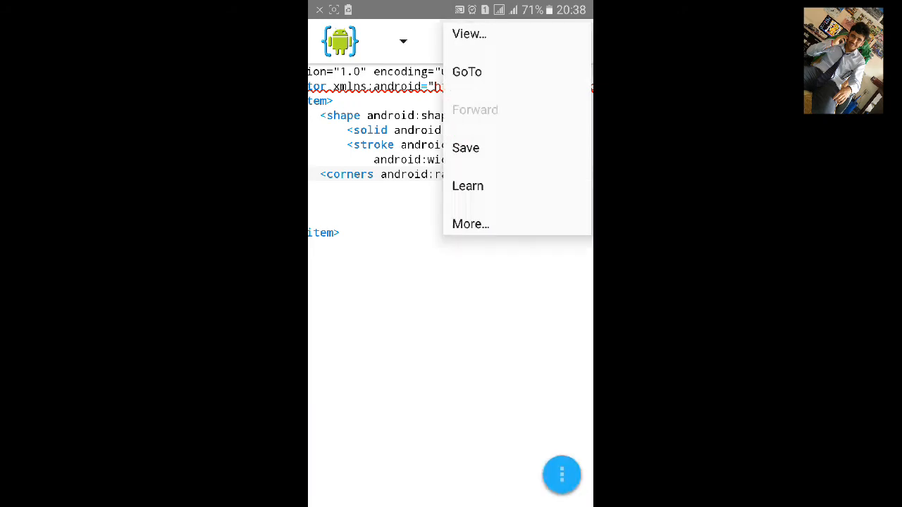
Save the drawable and add the missing </shape> closing tag before </item>
left_click(465, 148)
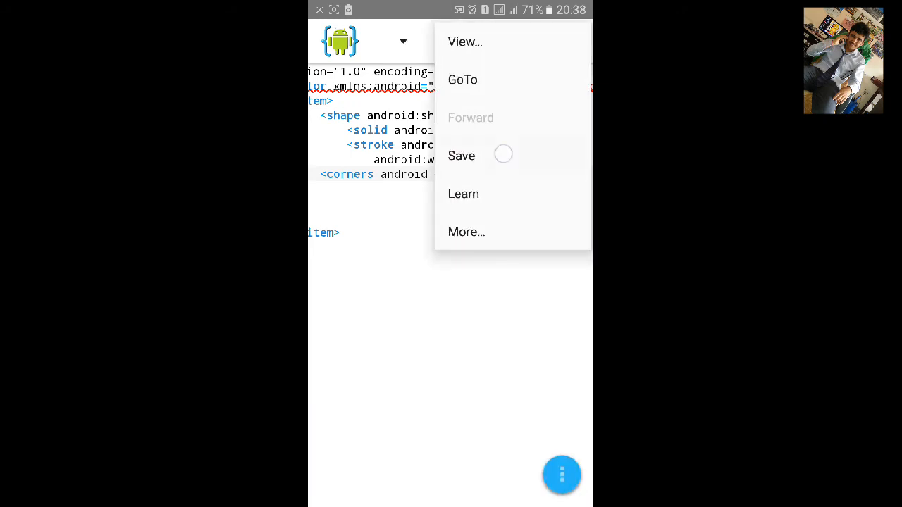
left_click(461, 155)
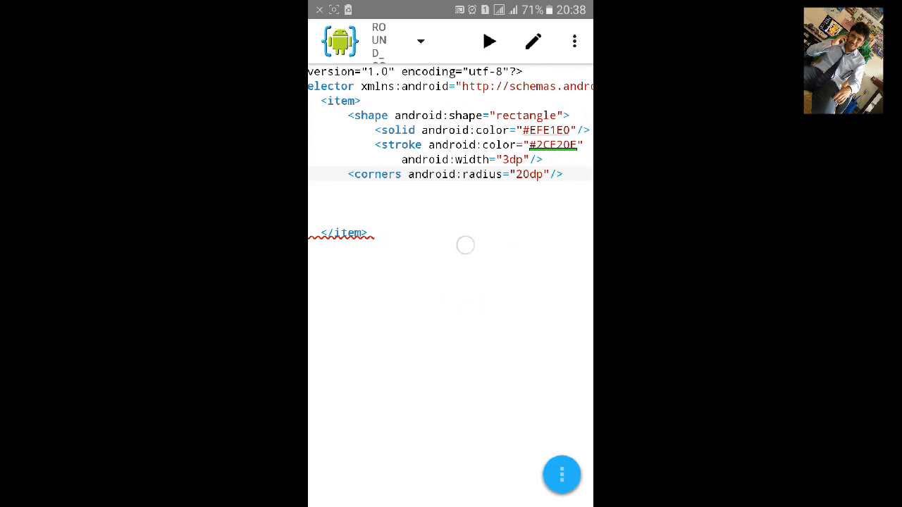
double_click(344, 234)
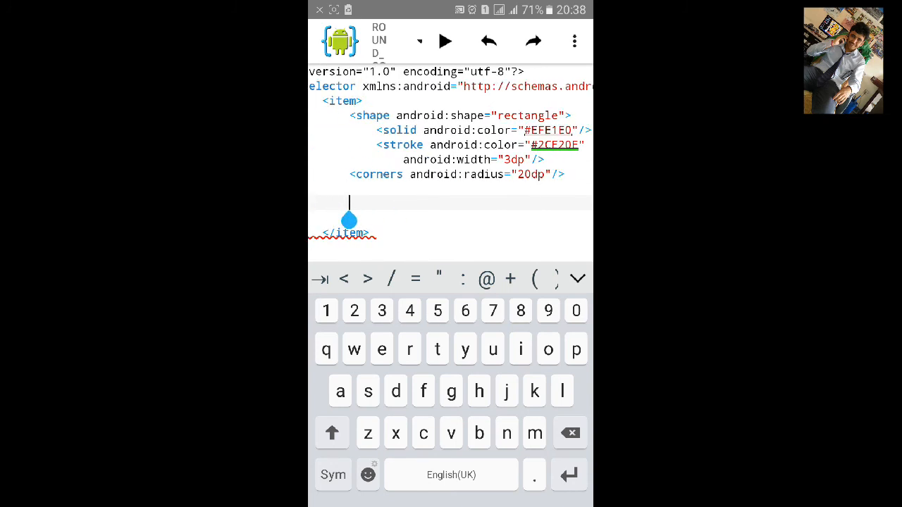
type("</shape>")
left_click(450, 232)
type("</selector>")
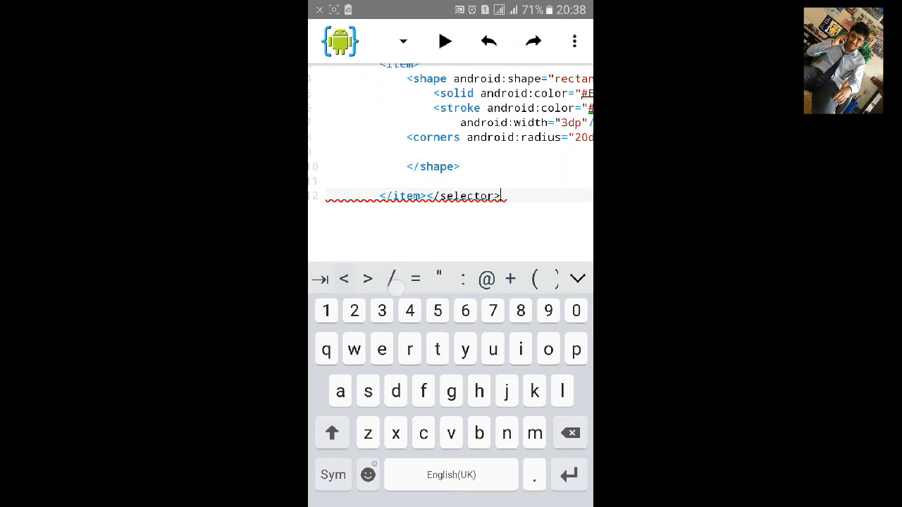
Save all files and build and run RoundCornerButton on the phone
left_click(573, 41)
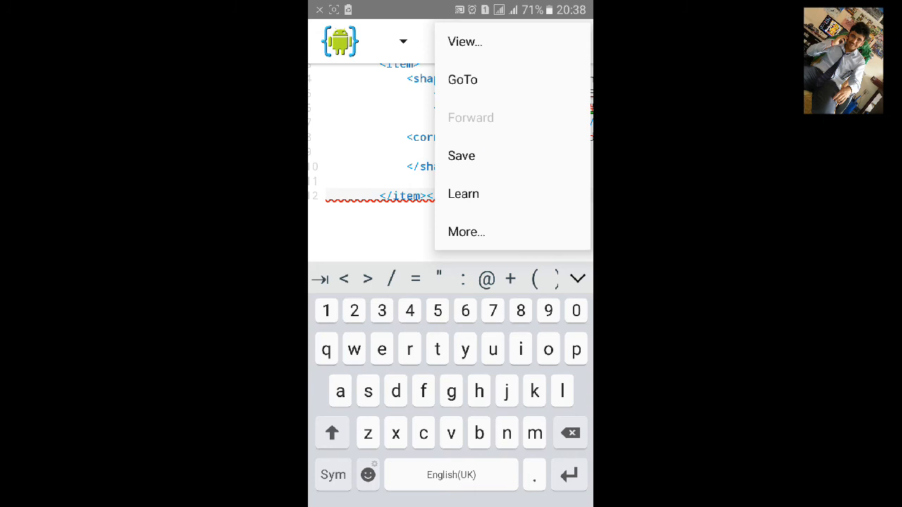
left_click(462, 155)
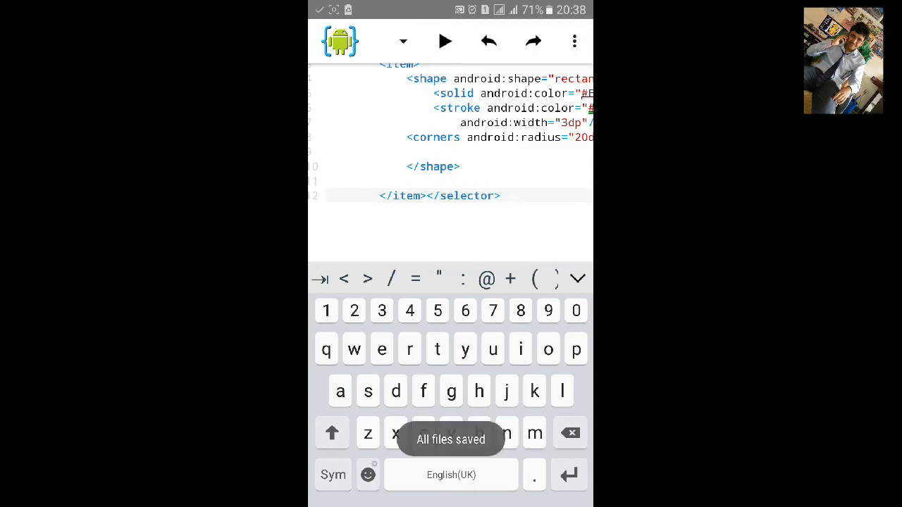
left_click(445, 41)
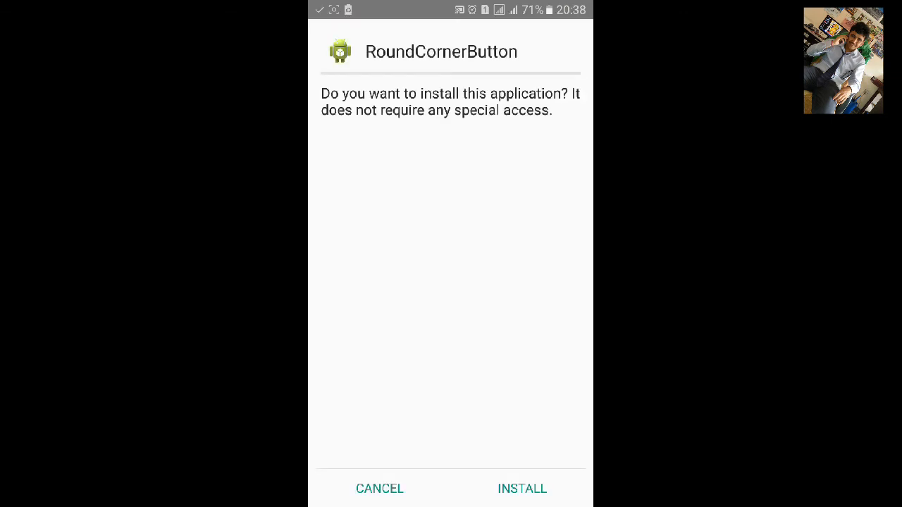
Install and launch RoundCornerButton, then test the rounded green-bordered button
left_click(522, 488)
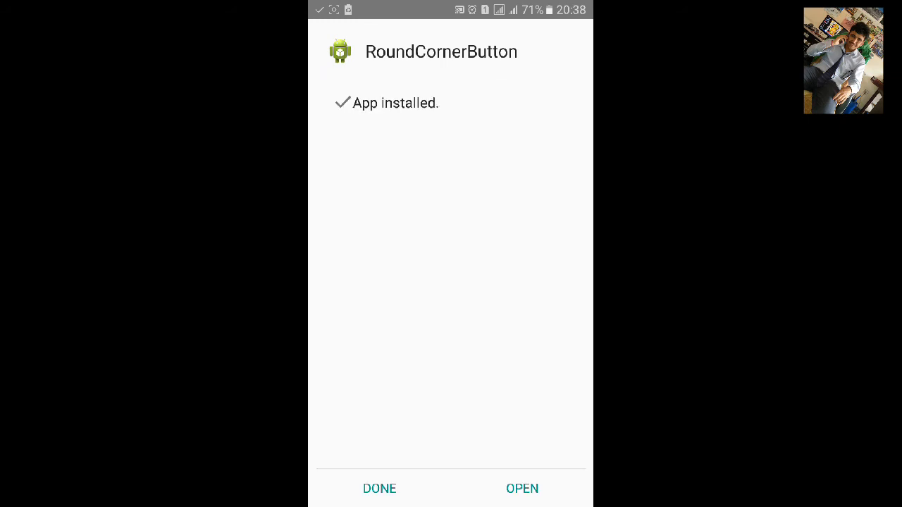
left_click(521, 488)
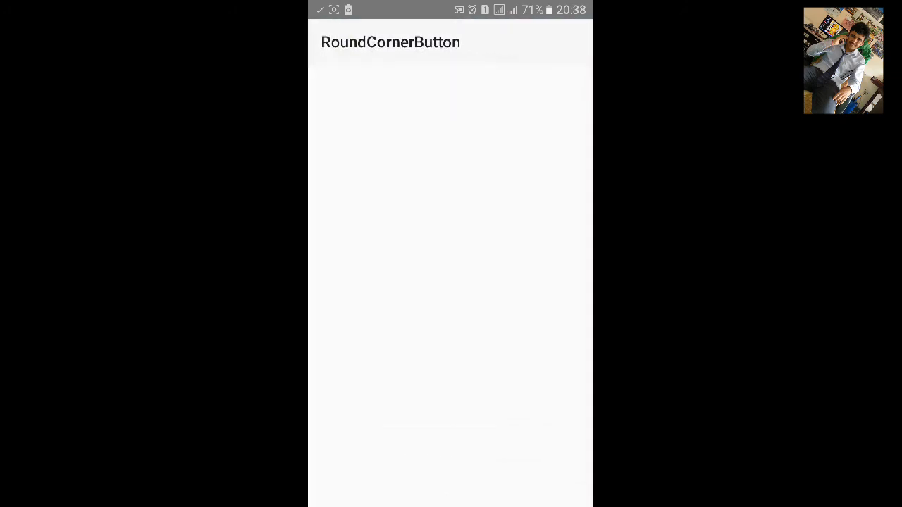
left_click(398, 82)
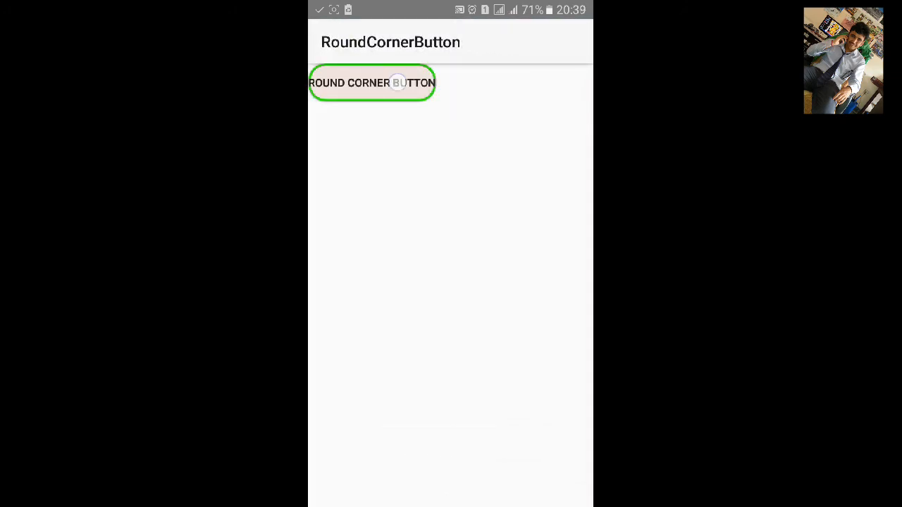
left_click(372, 81)
type("abdroid:padding=\"\" />")
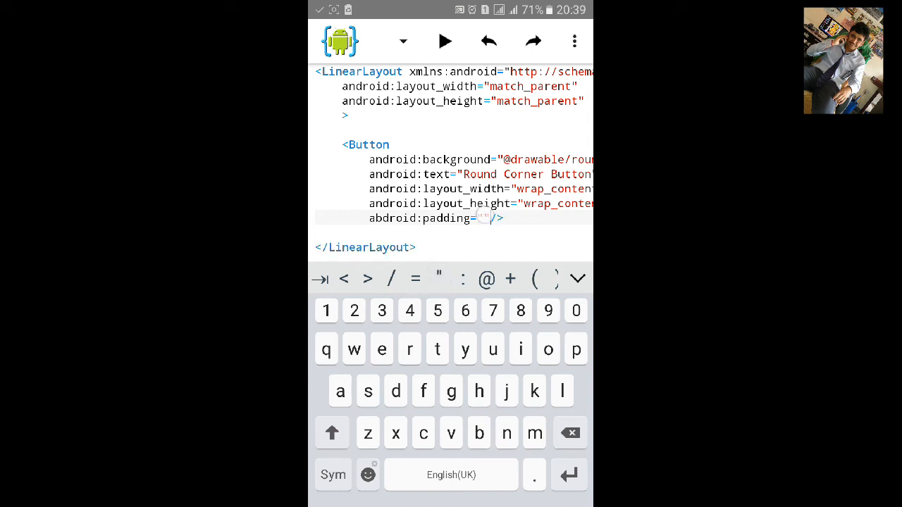
Set the Button's padding to 15dp, fix the 'abdroid' typo after the build error, and rerun
type("15")
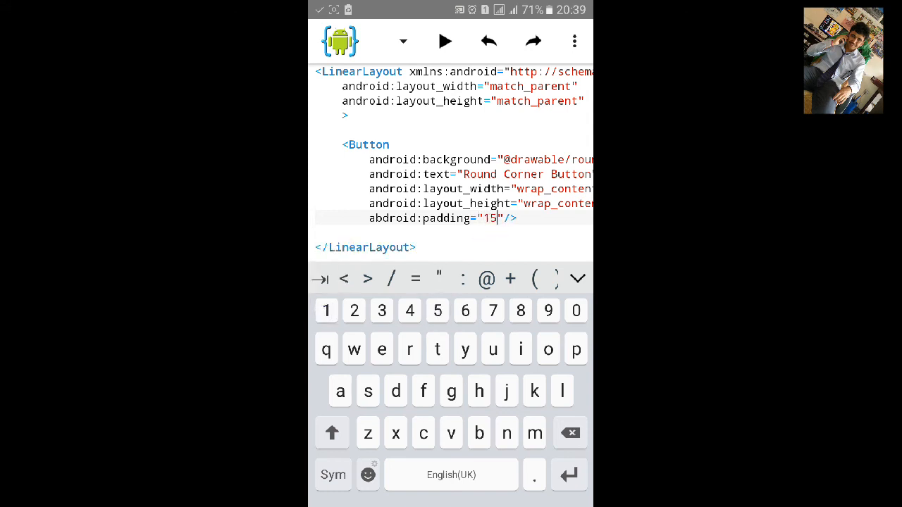
type("dp")
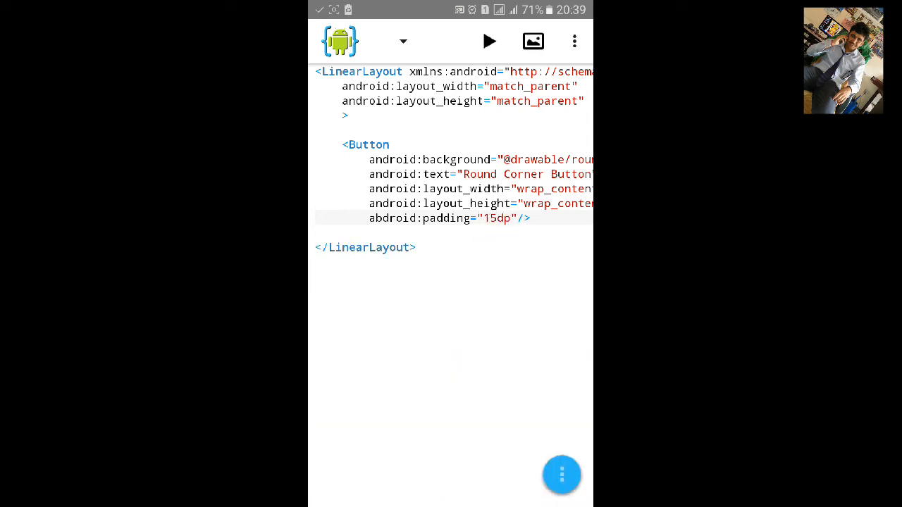
left_click(490, 41)
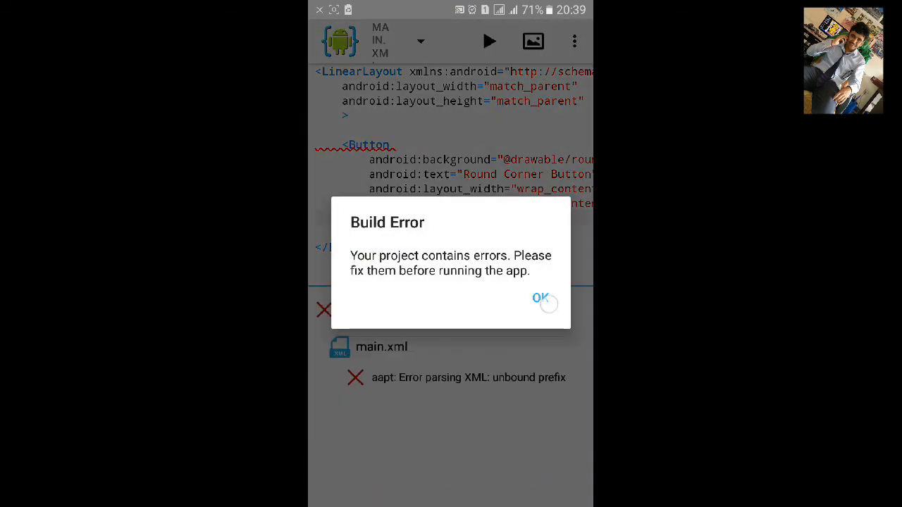
left_click(540, 297)
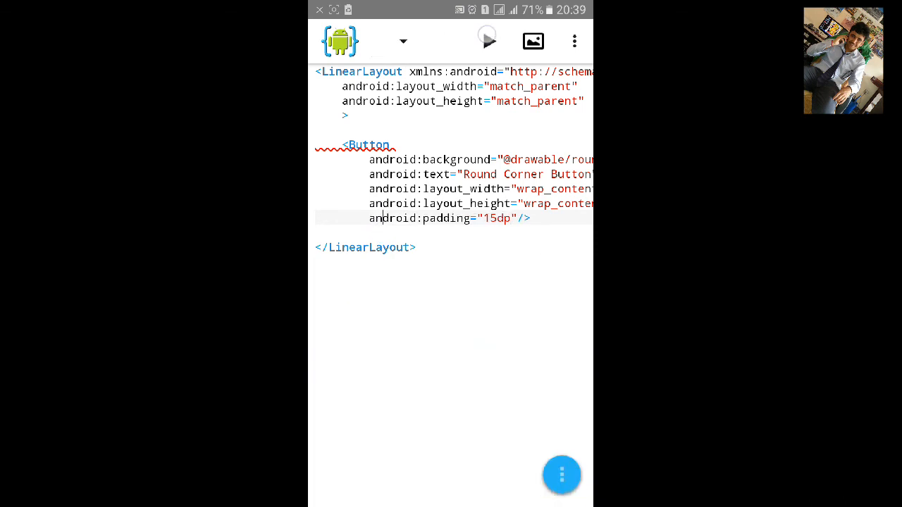
left_click(487, 39)
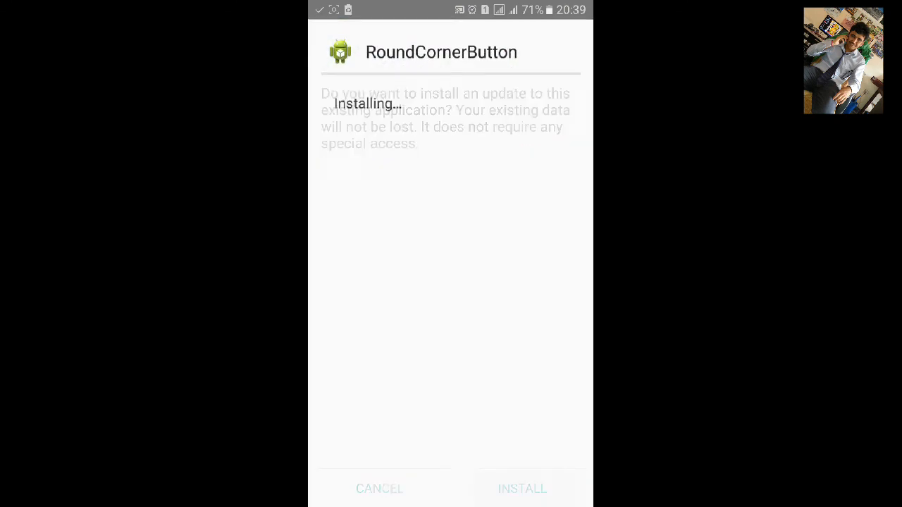
Install and launch the updated app and test the padded rounded button
left_click(521, 487)
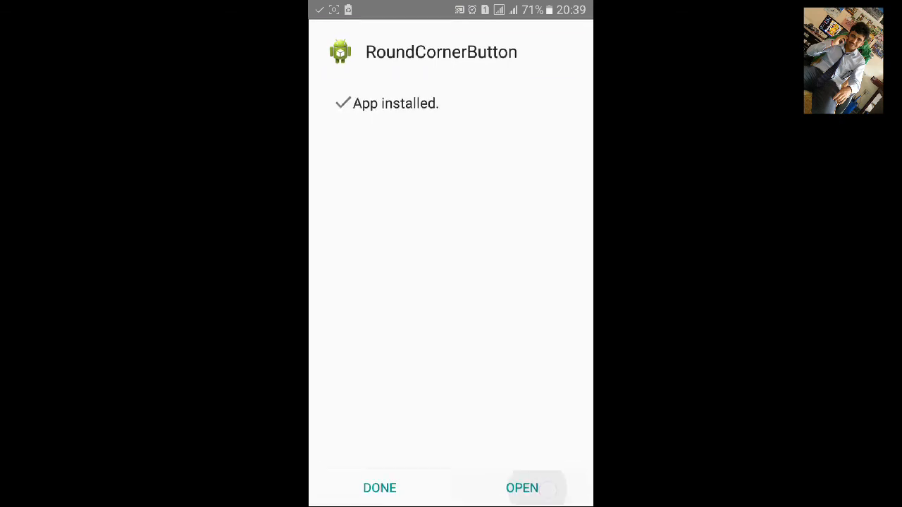
left_click(522, 487)
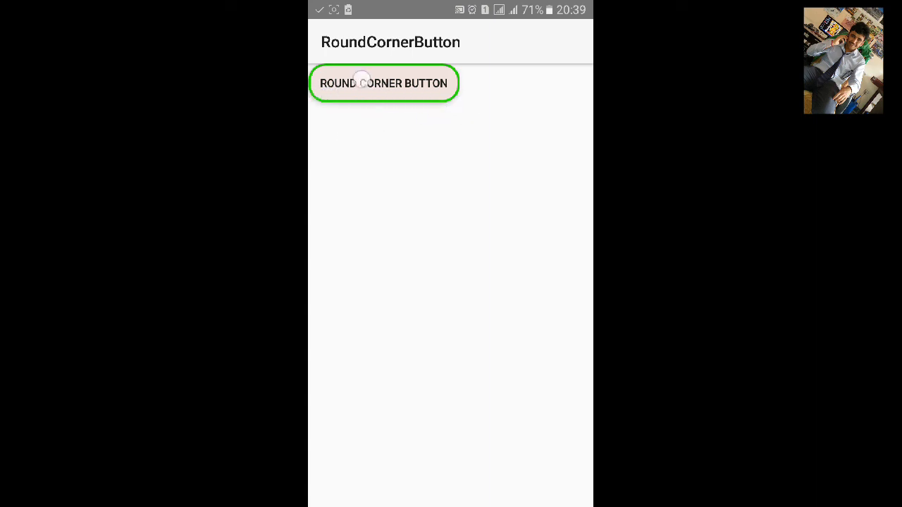
left_click(383, 83)
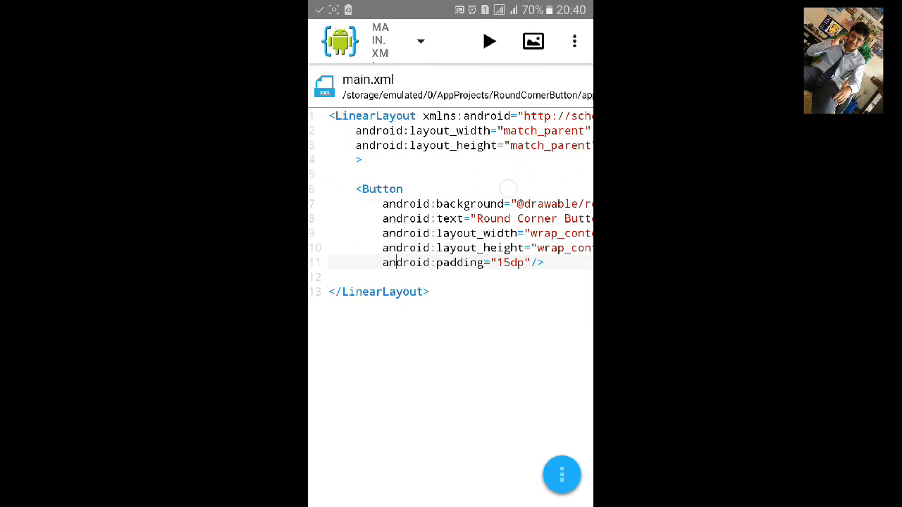
Add android:gravity="center" to the LinearLayout and rebuild the app, hiding the build dialog
type("gra")
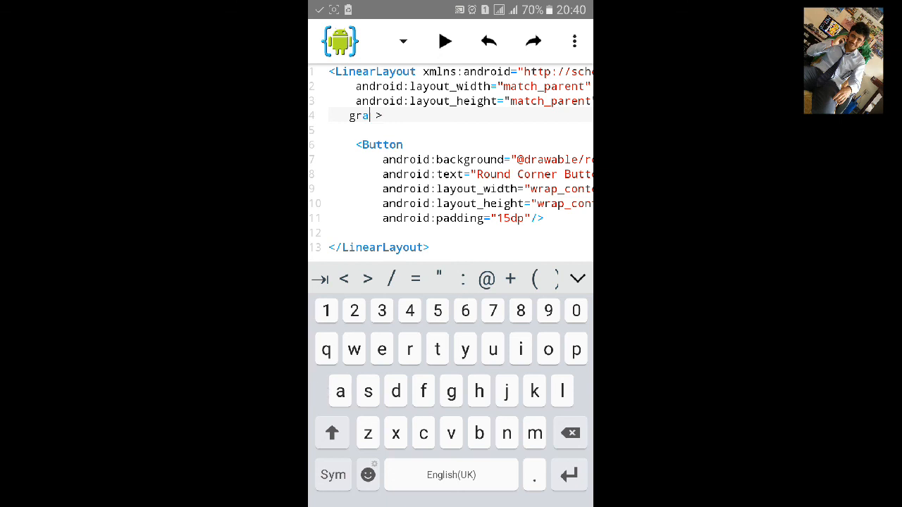
type("android:gravity=\"\"")
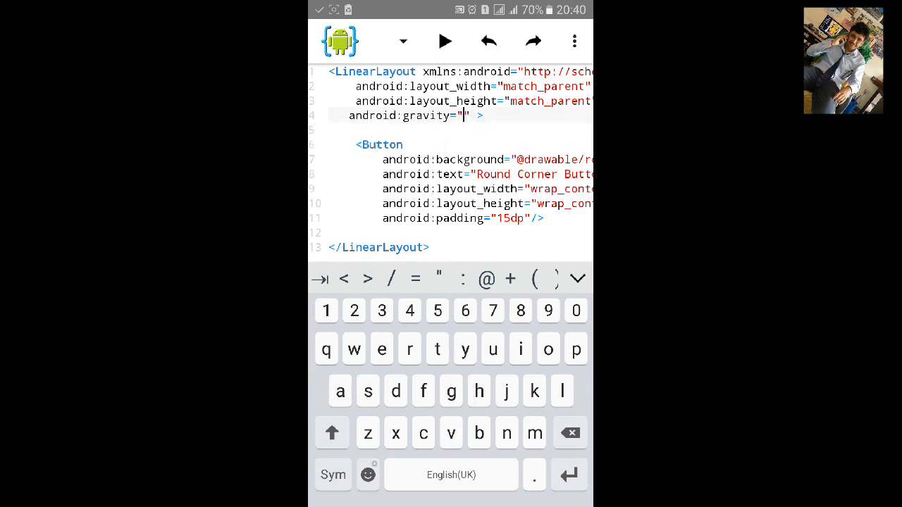
type("center")
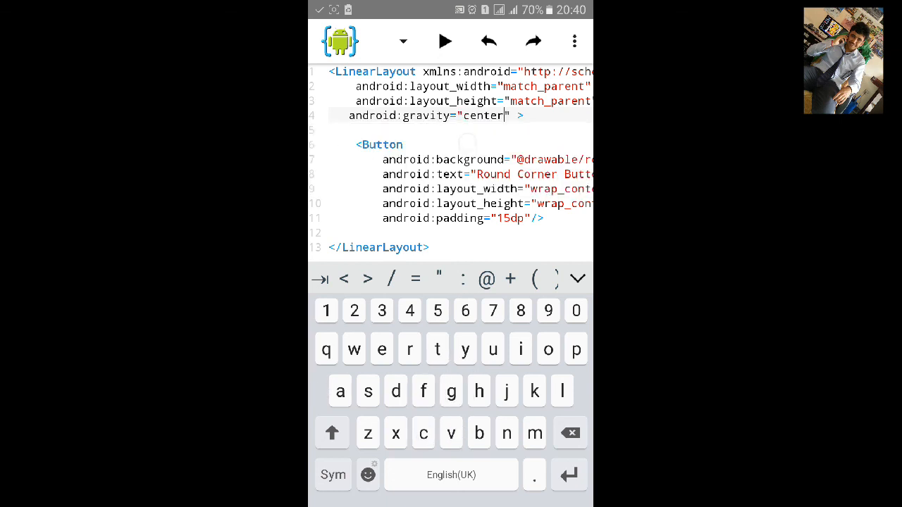
left_click(445, 41)
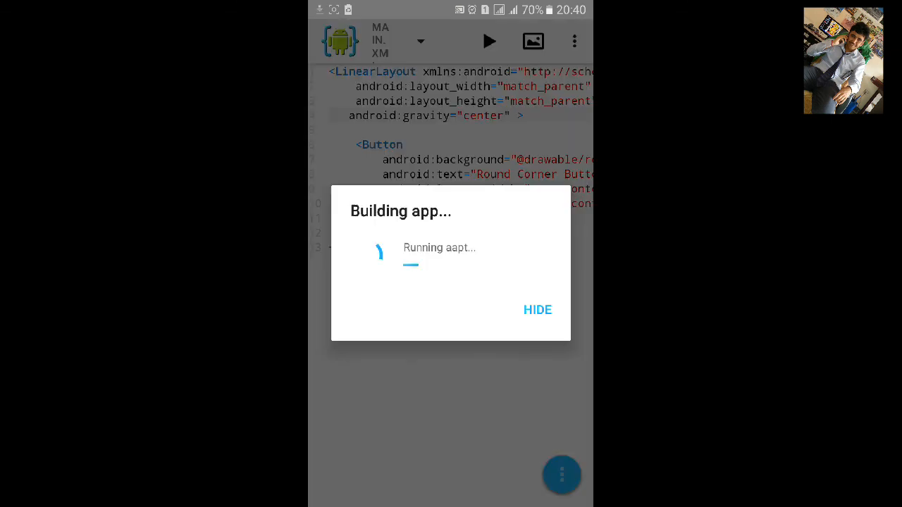
left_click(537, 310)
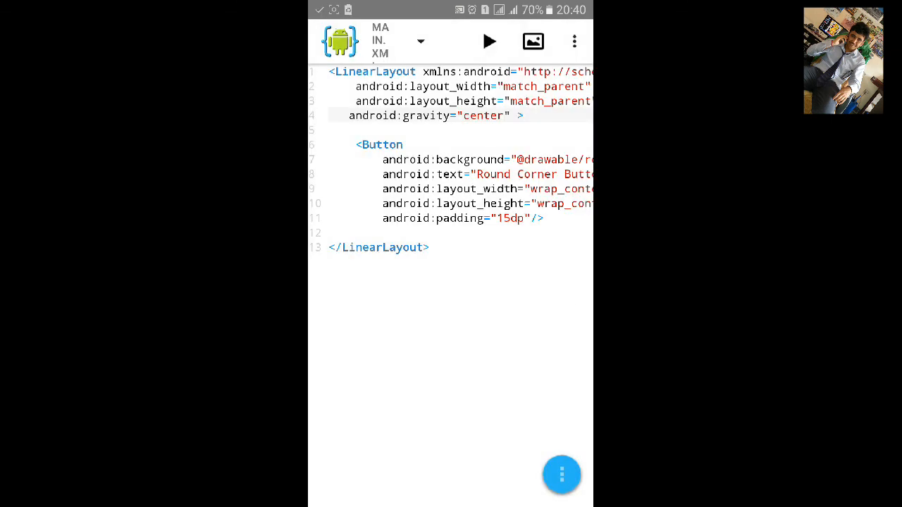
left_click(490, 40)
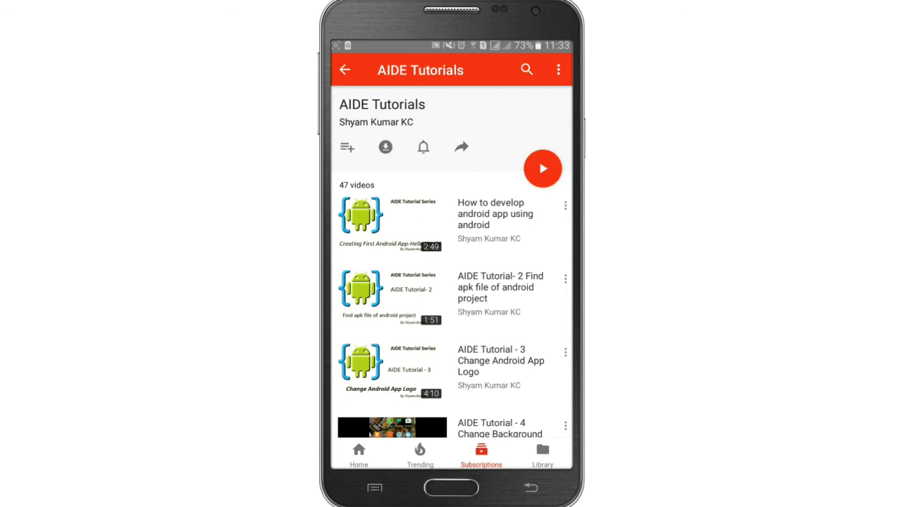
mouse_move(428, 164)
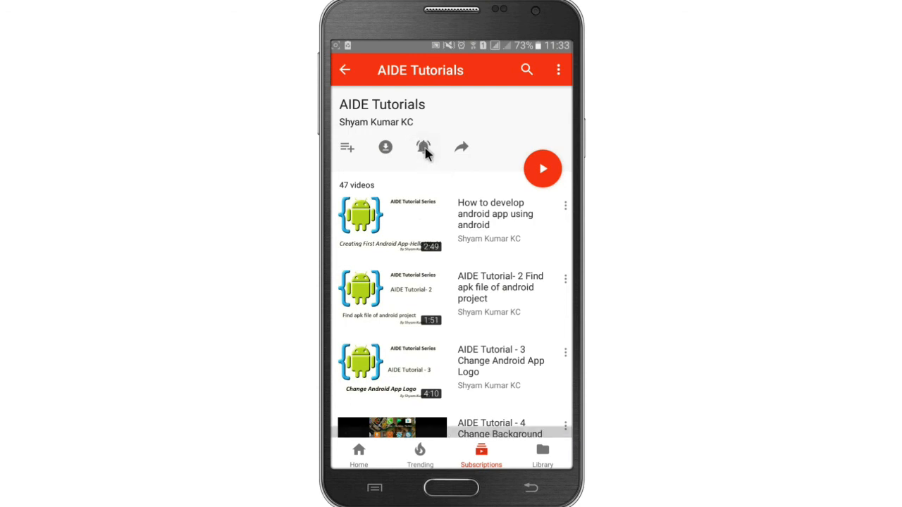
Turn on notifications for every new video in the AIDE Tutorials playlist
left_click(423, 148)
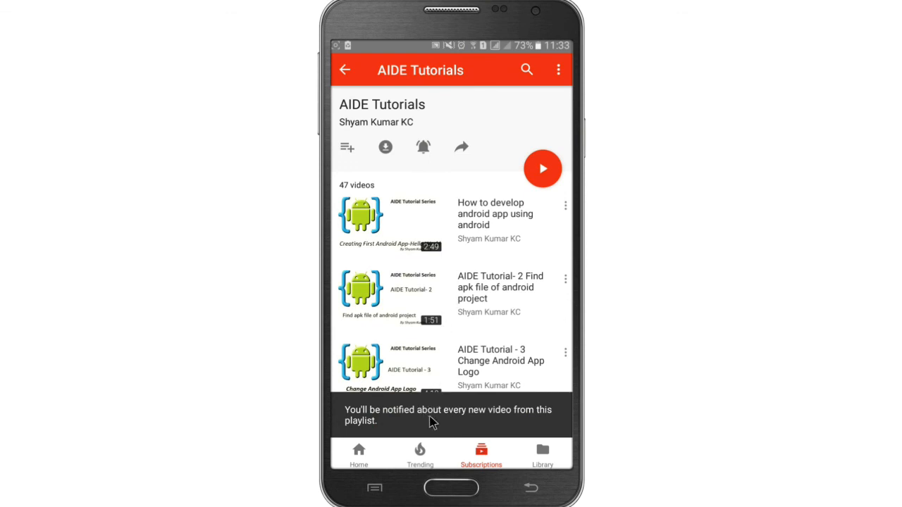
mouse_move(507, 428)
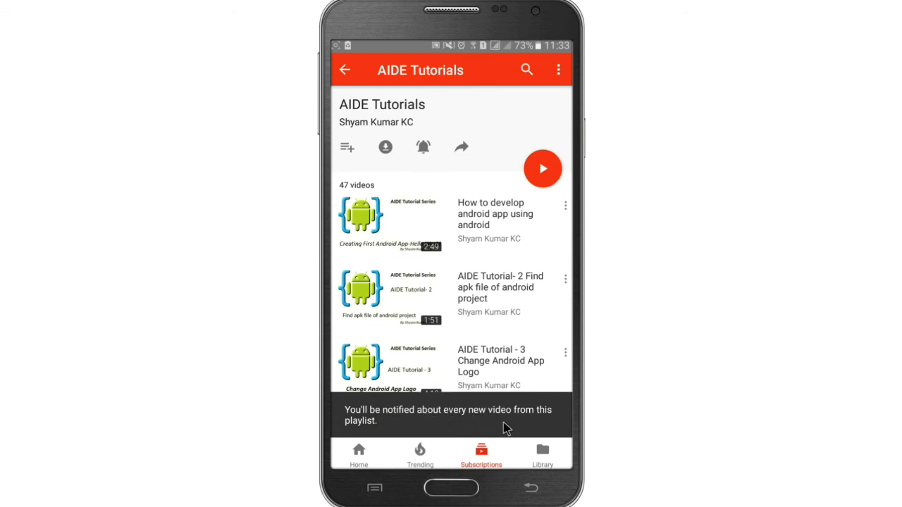